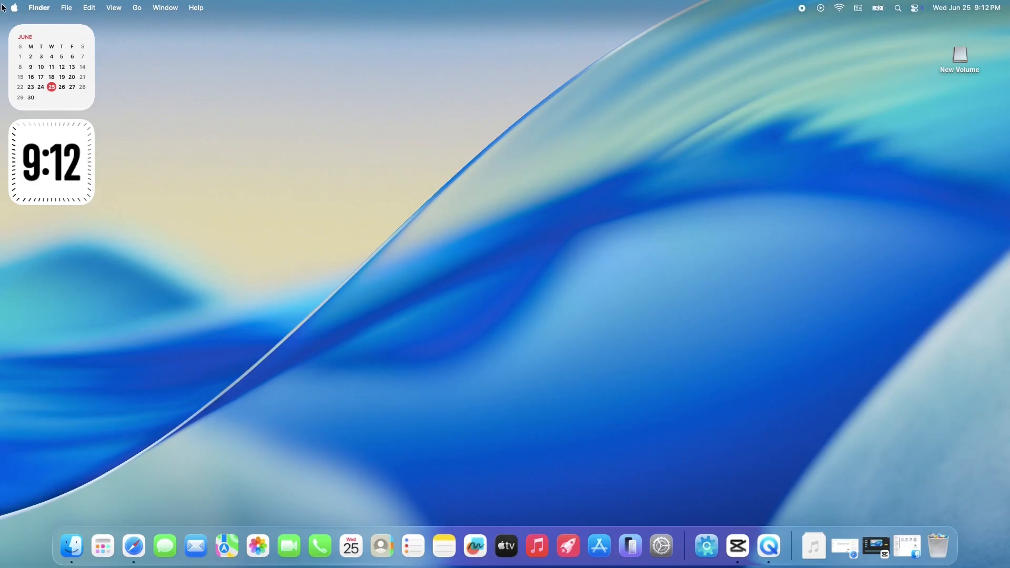
mouse_move(131, 76)
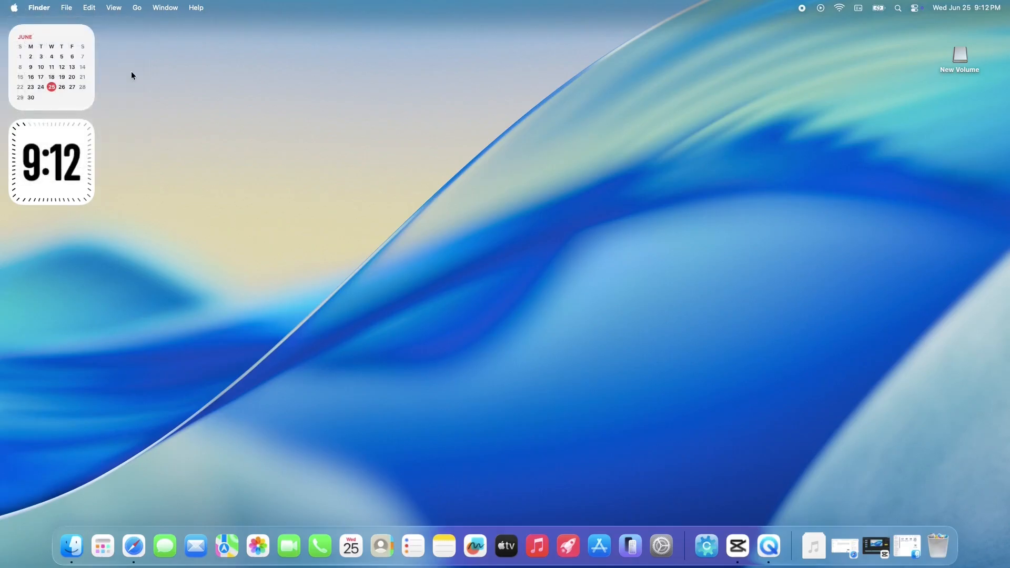
Review this Mac's overview and reveal the full macOS build number
click(13, 8)
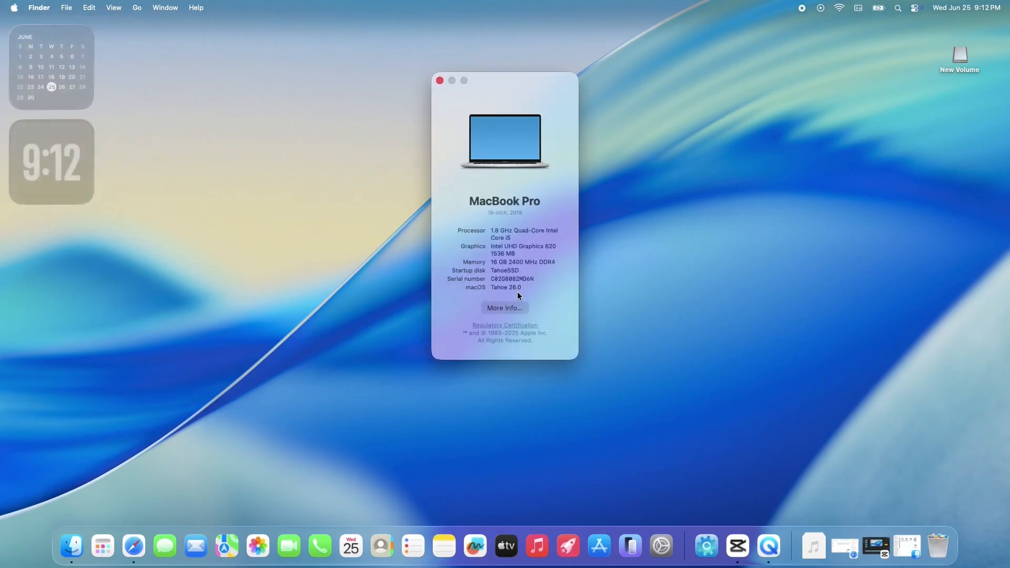
click(505, 287)
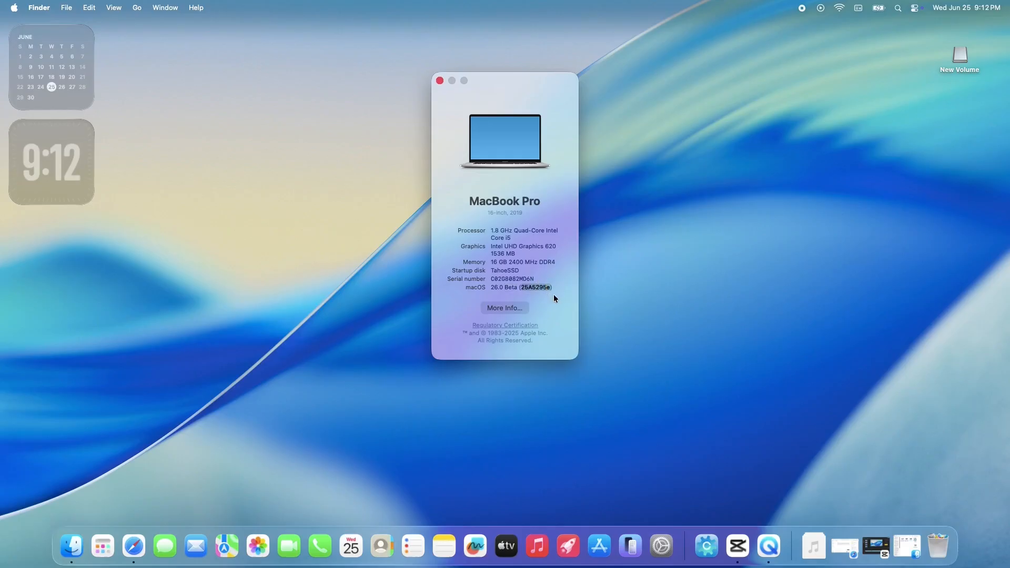
mouse_move(458, 111)
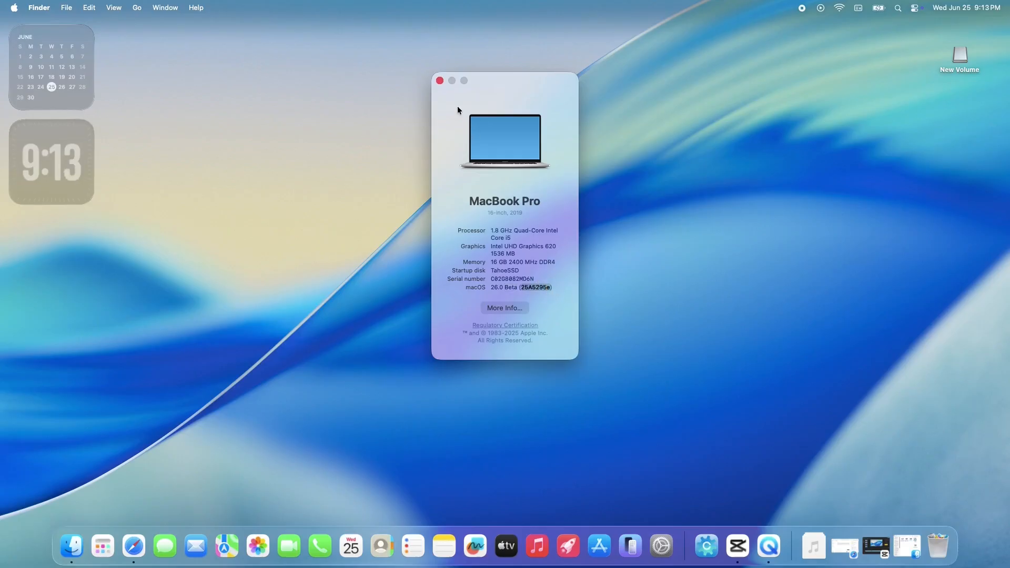
click(440, 81)
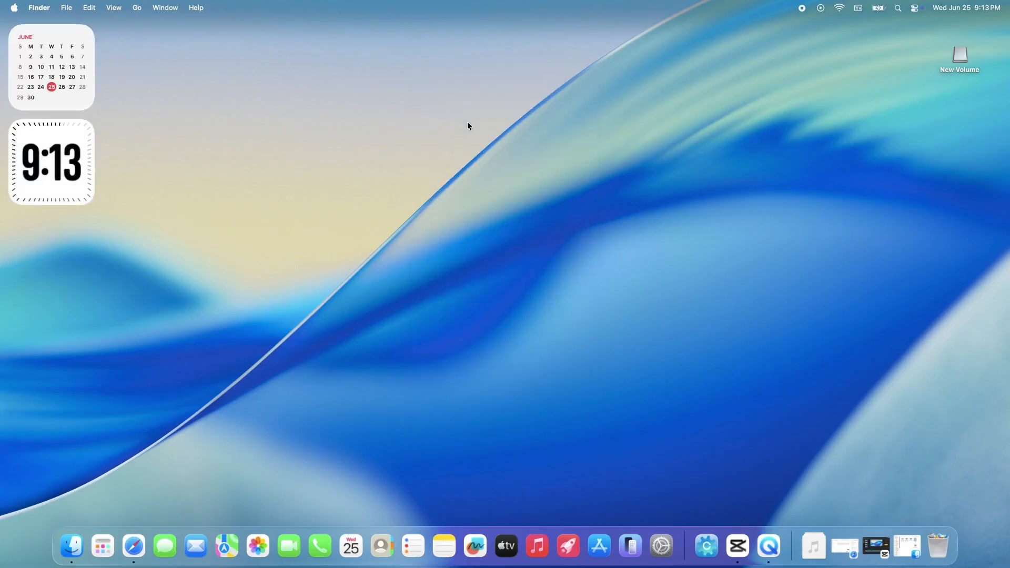
Check the sound controls in Control Centre, then switch to Finder
click(915, 7)
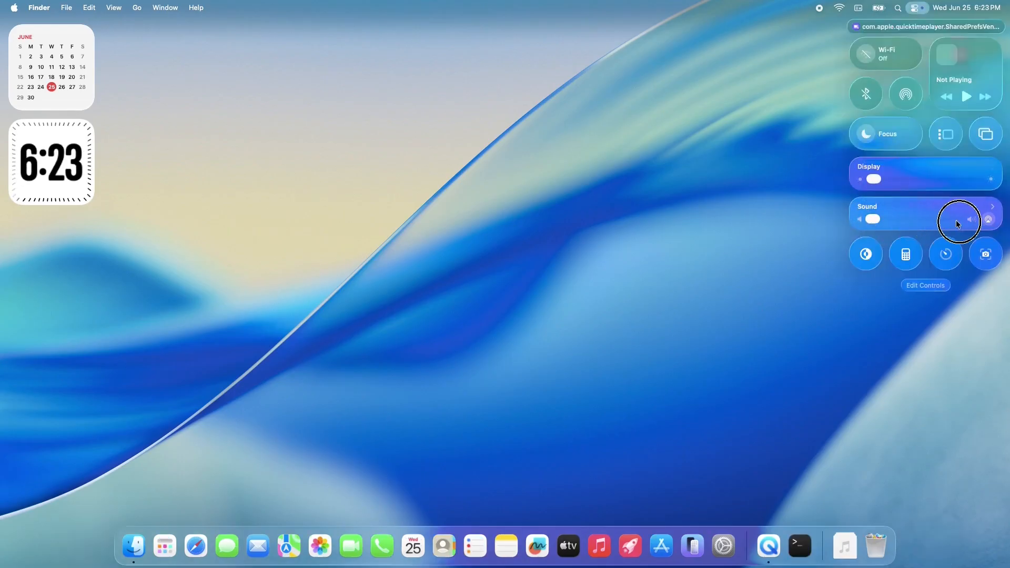
mouse_move(924, 212)
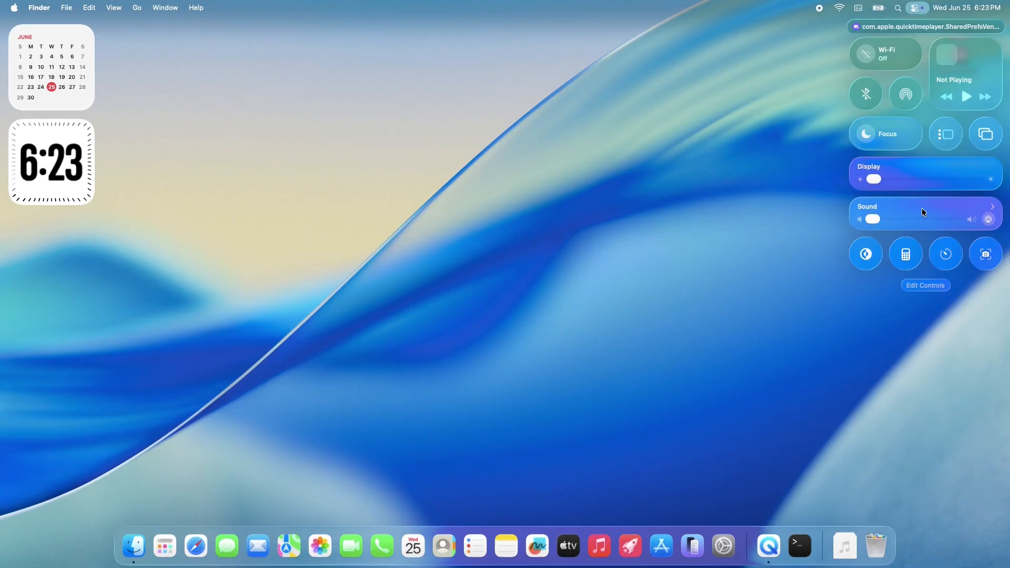
click(917, 7)
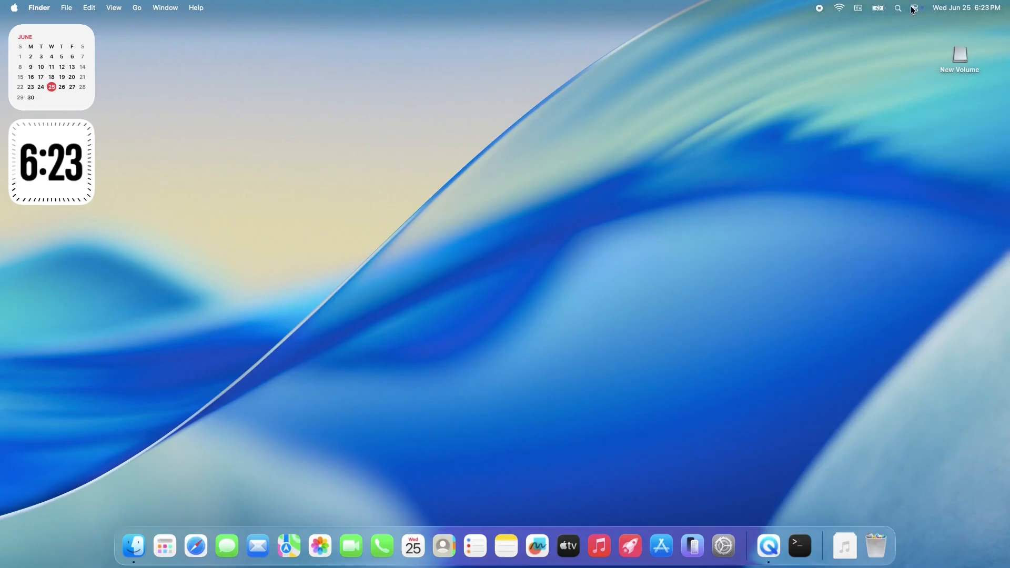
click(195, 547)
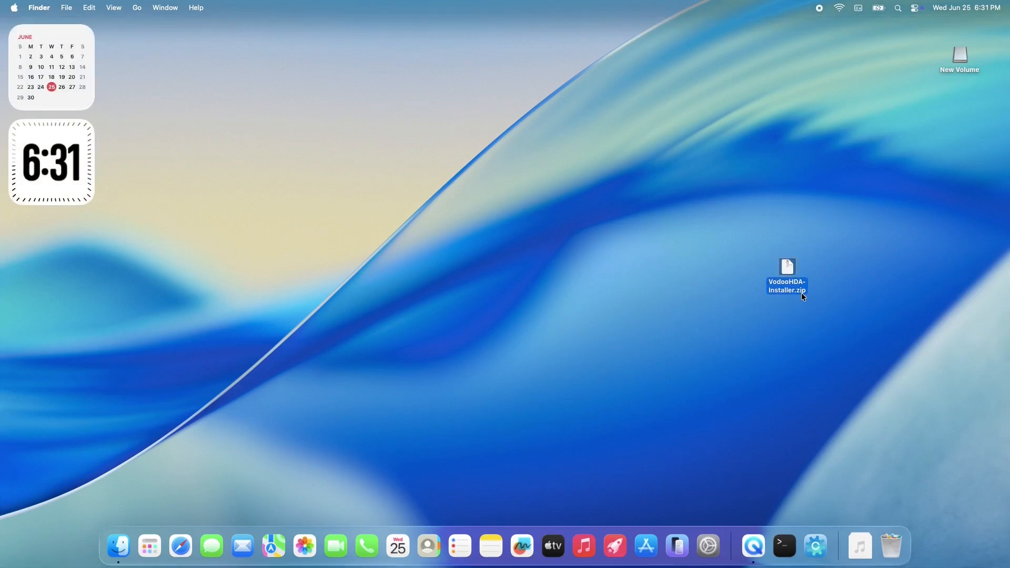
mouse_move(787, 300)
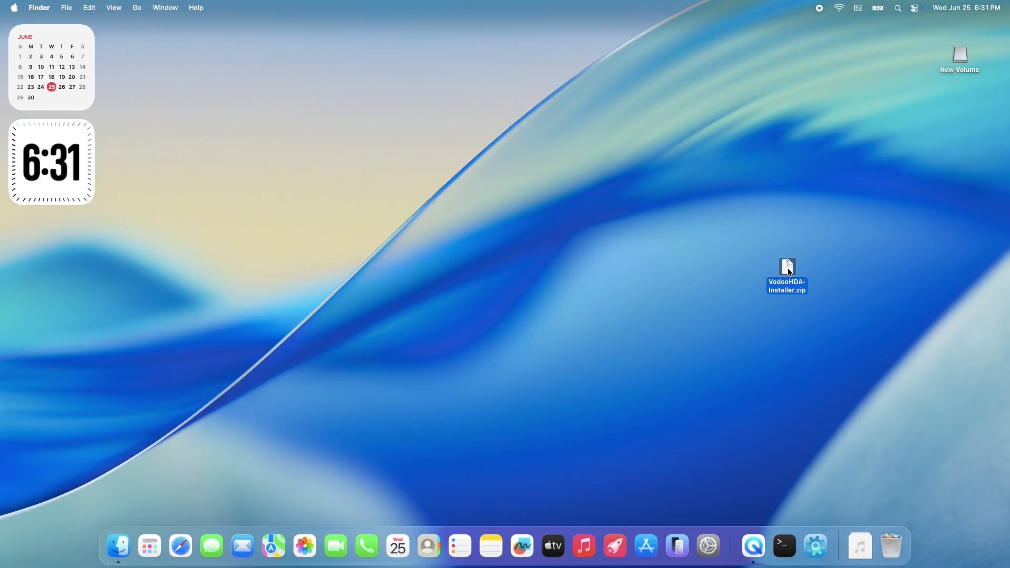
Unpack VoodooHDA-Installer.zip and run makeInstall.sh to build the .pkg files
double_click(787, 267)
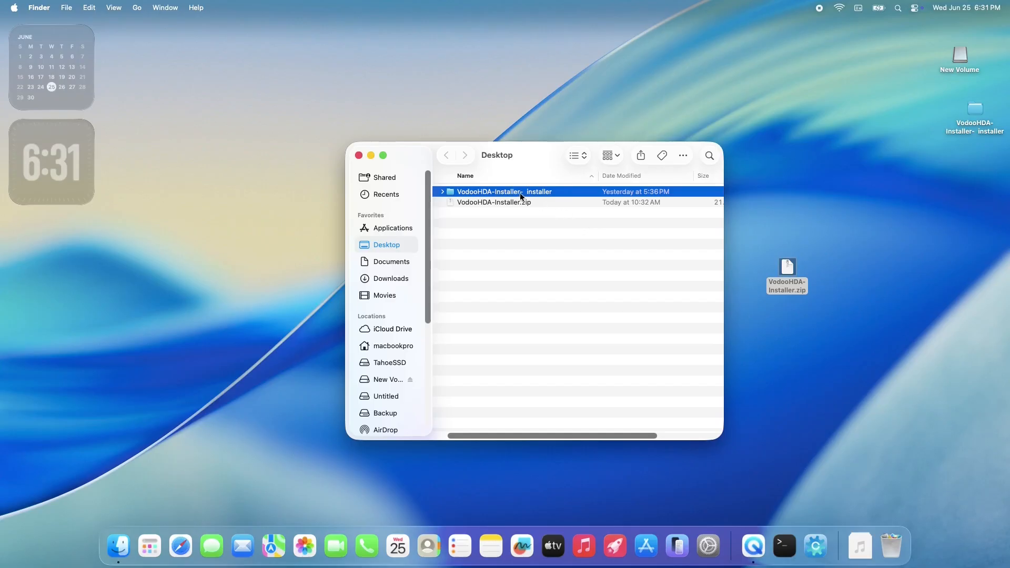
double_click(504, 191)
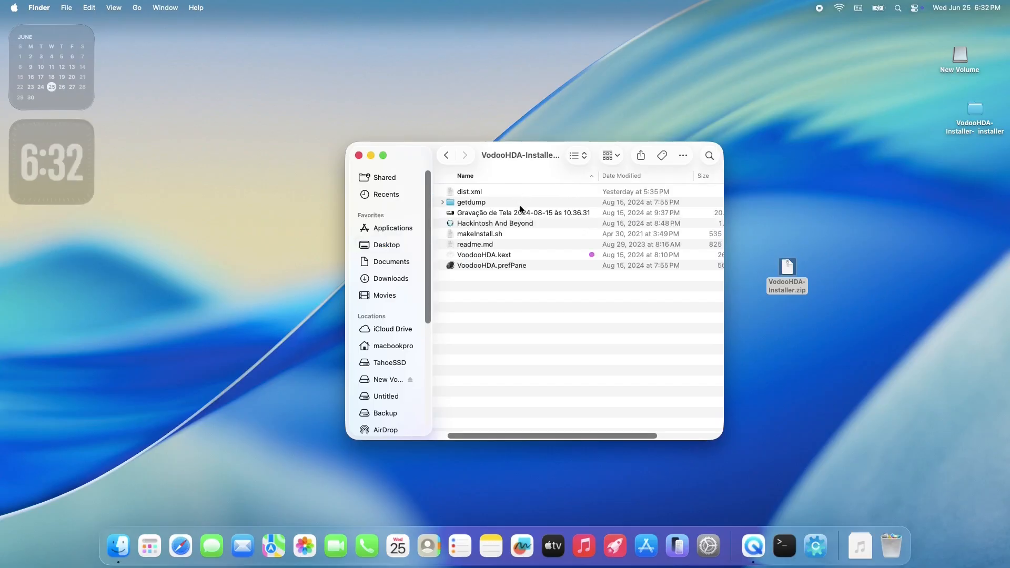
click(495, 223)
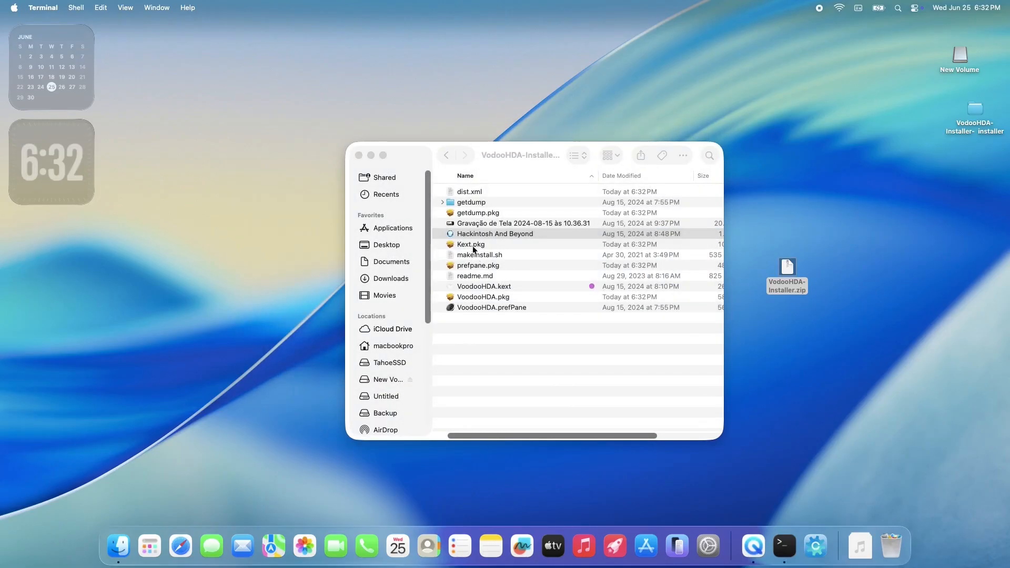
mouse_move(470, 303)
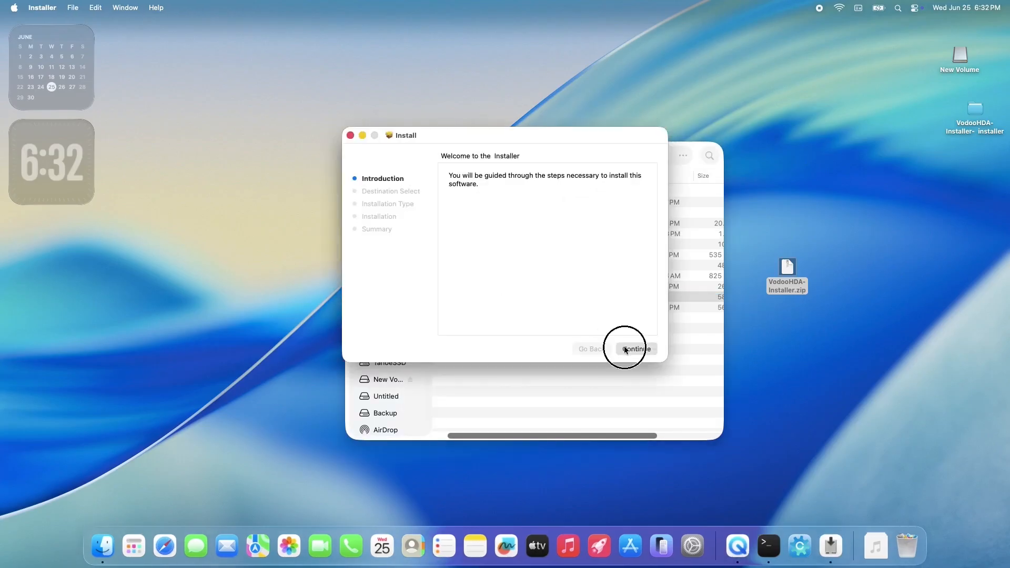
Install VoodooHDA.pkg on TahoeSSD and acknowledge the System Extension Updated notice
click(635, 348)
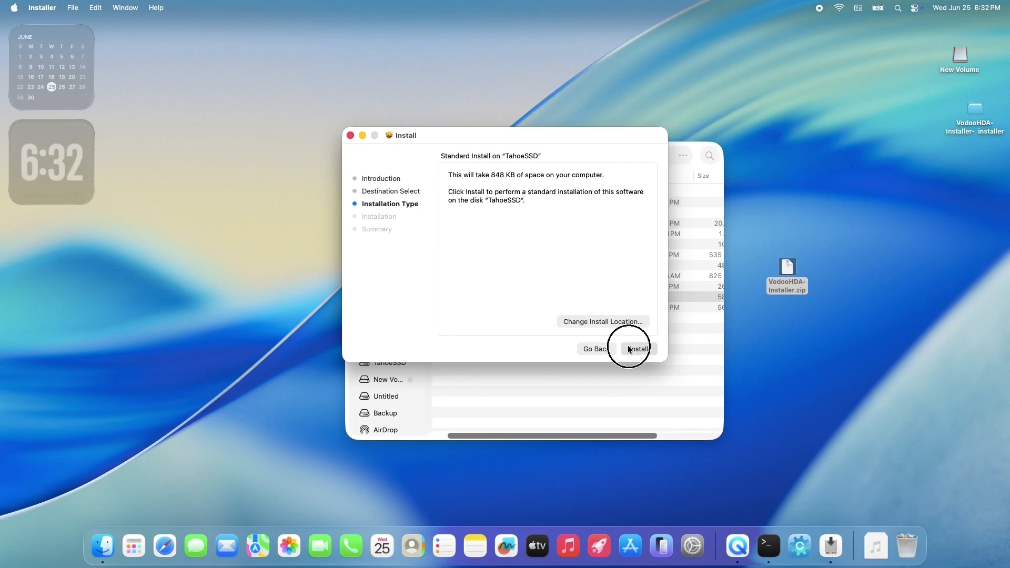
click(638, 349)
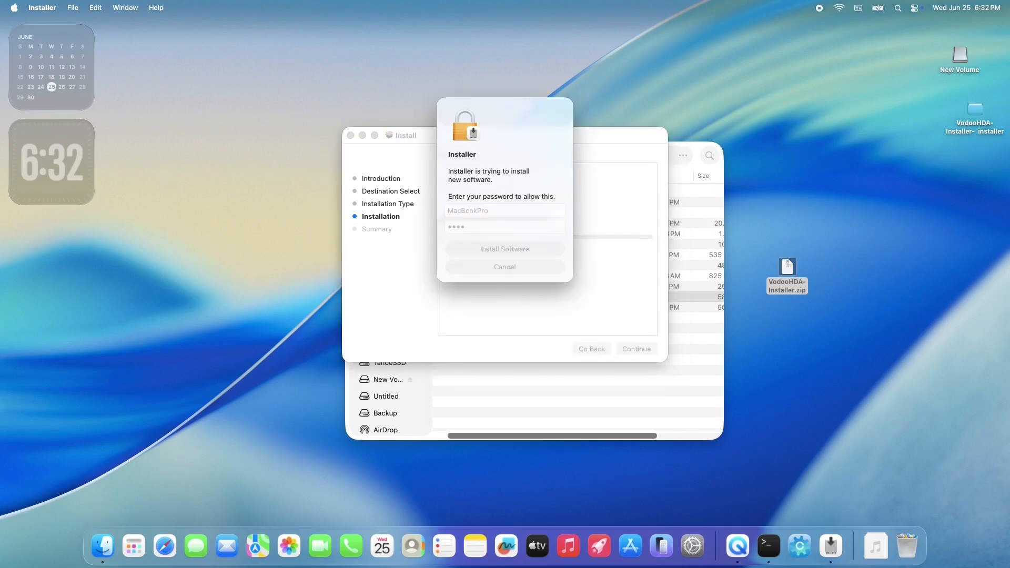
click(504, 249)
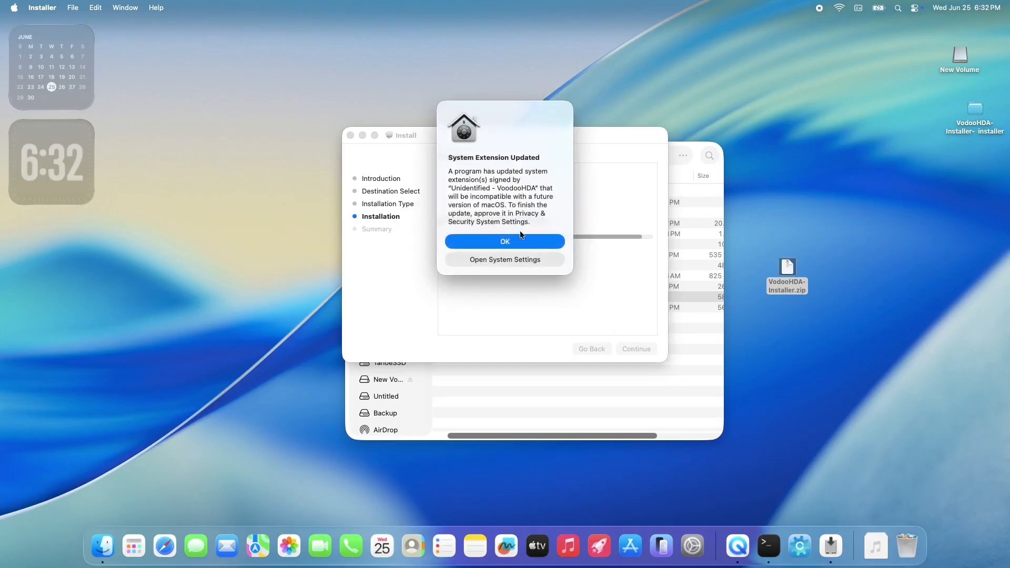
click(506, 242)
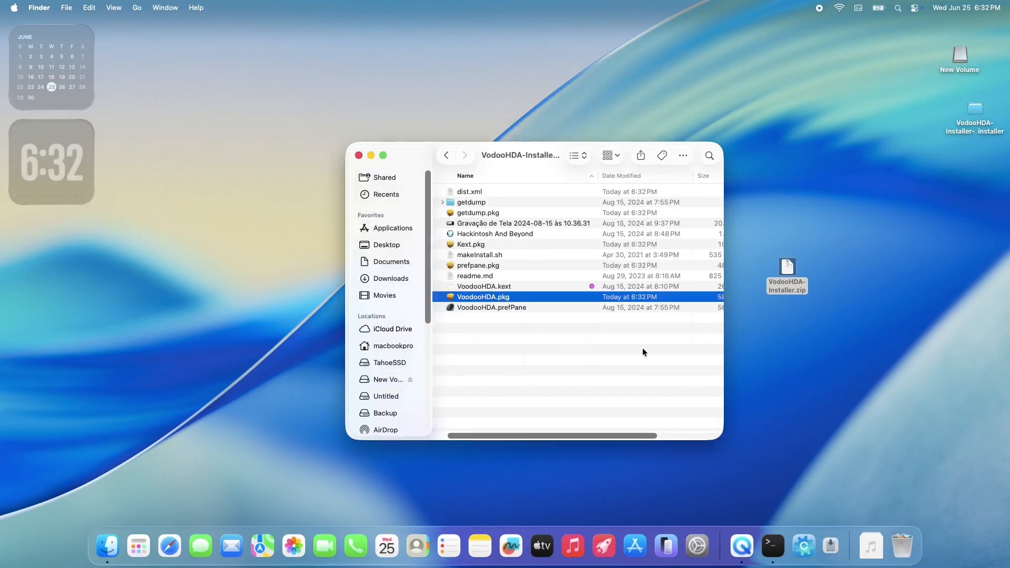
click(573, 155)
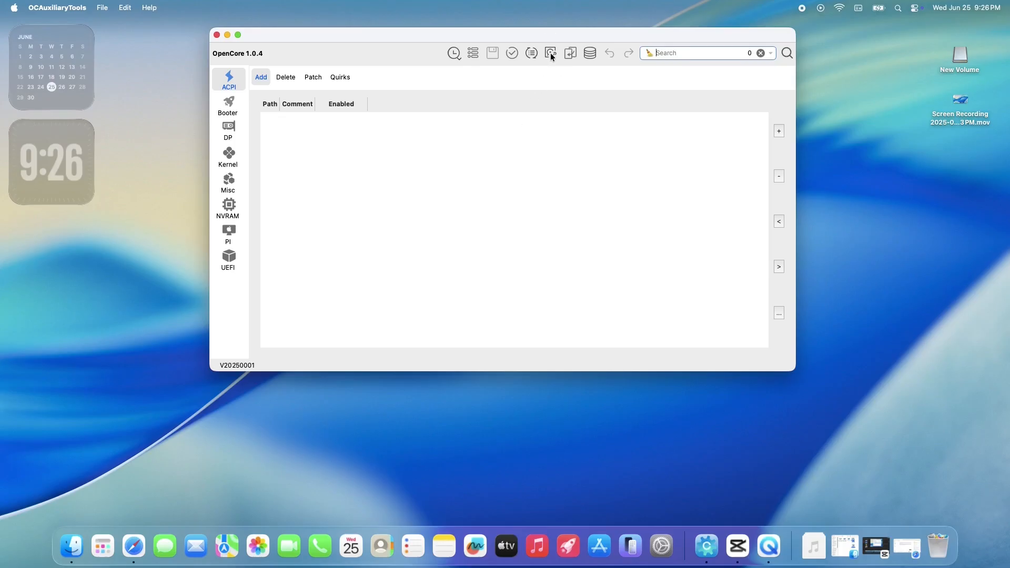
Mount the disk3s1 Trans-It Drive EFI partition and open its config.plist
click(551, 53)
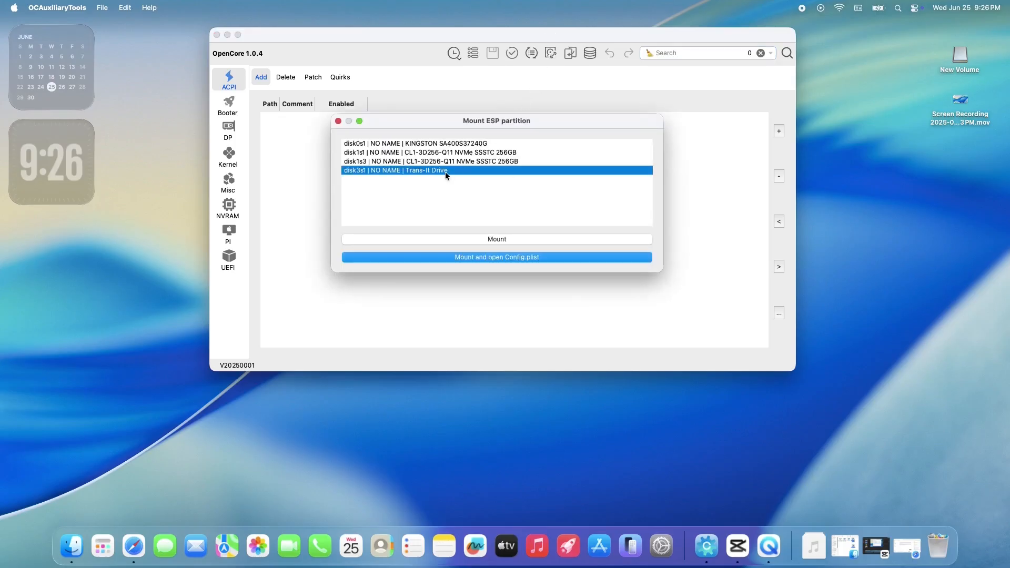
click(496, 257)
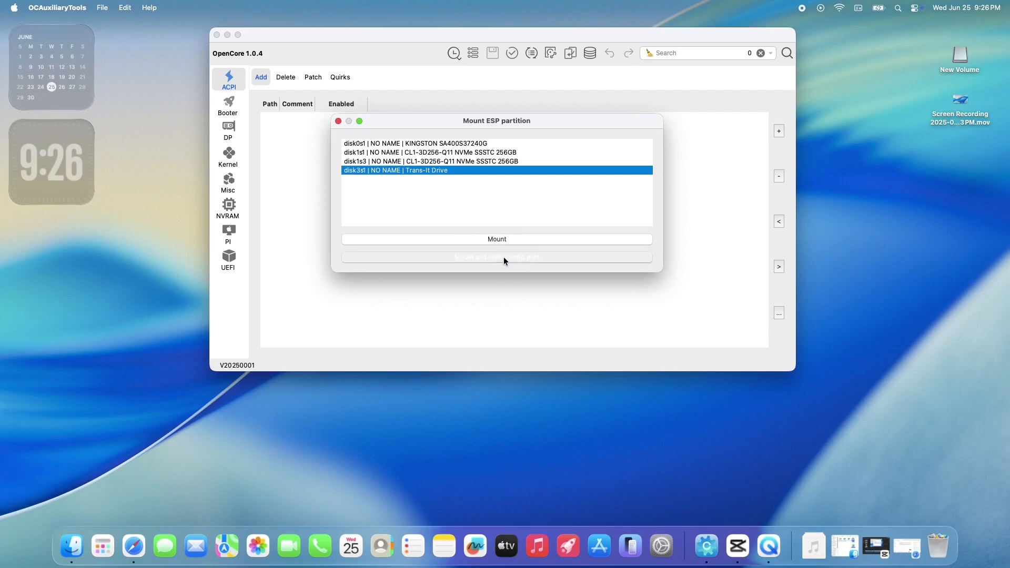
click(496, 239)
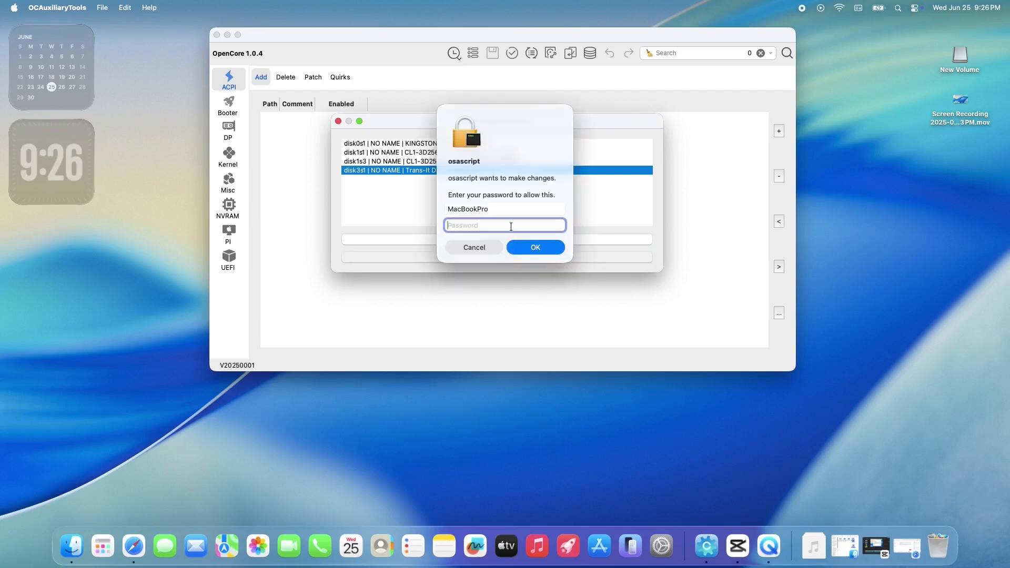
click(534, 246)
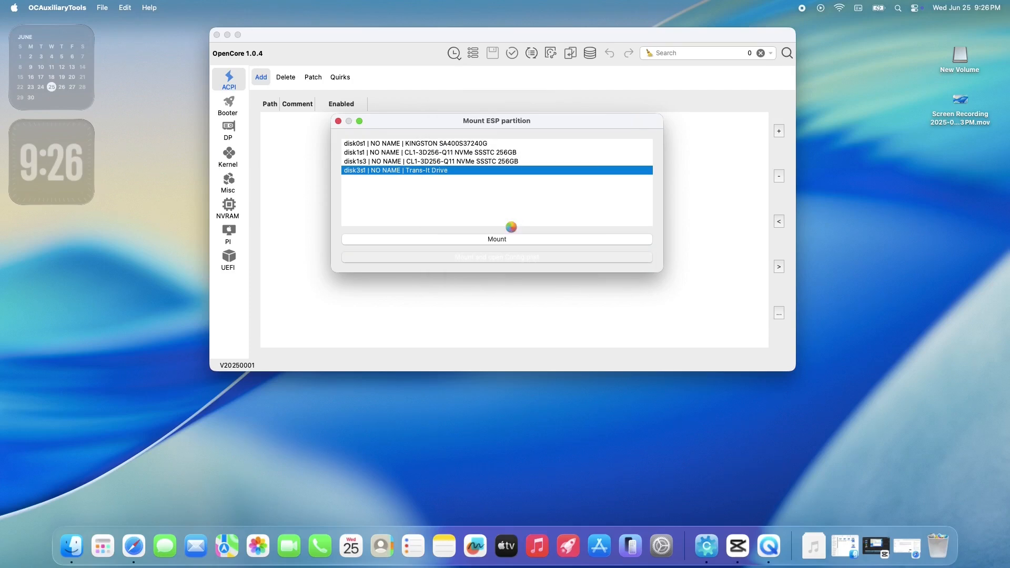
click(496, 239)
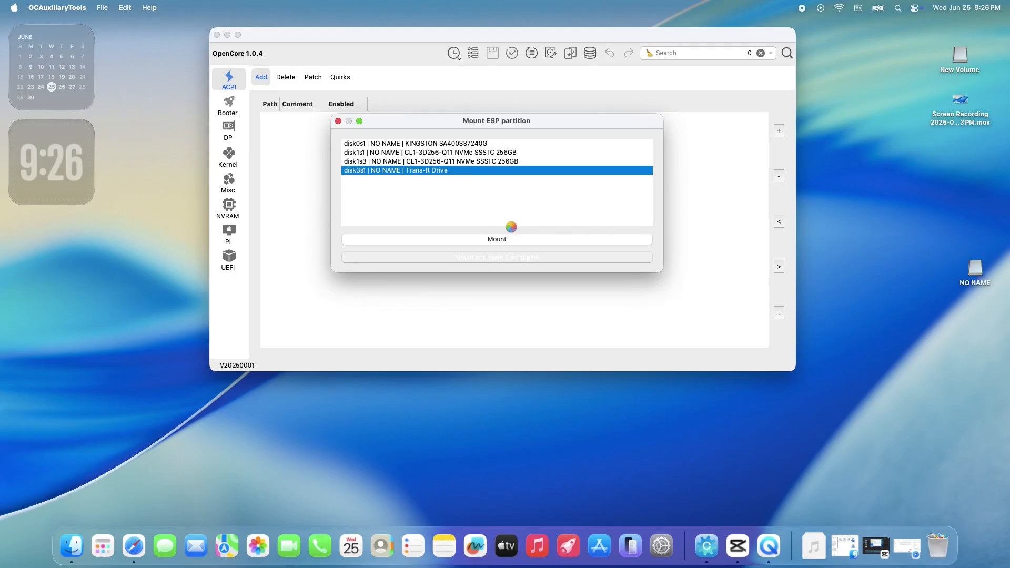
click(496, 257)
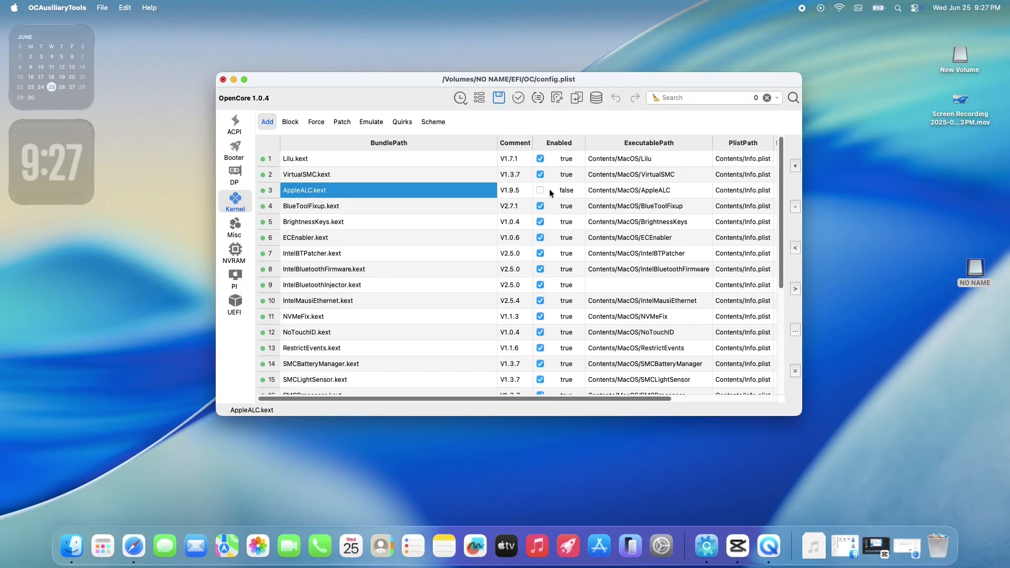
Search for csr and jump to the csr-active-config NVRAM entry holding 030A0000
click(558, 191)
text(csr)
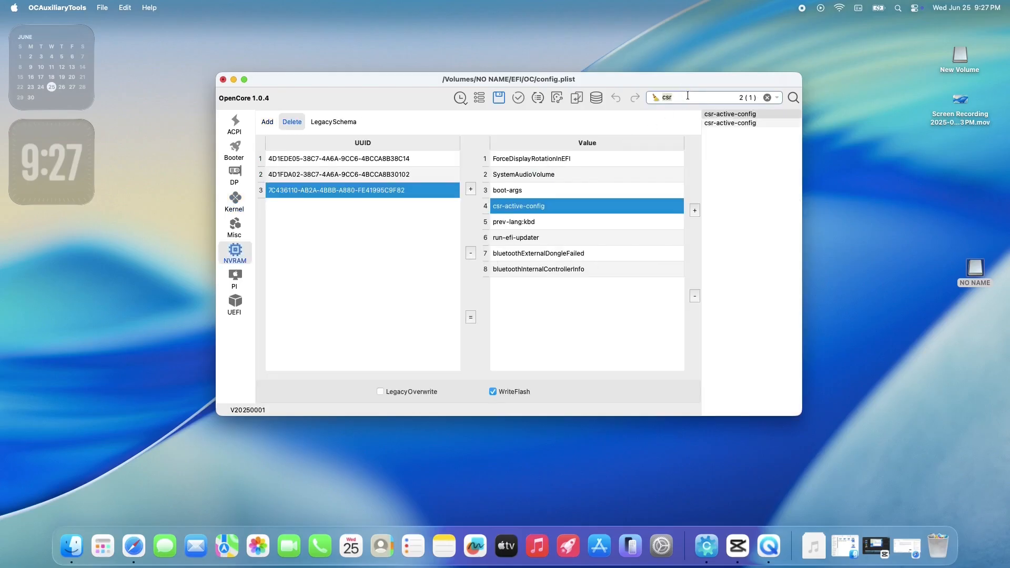
mouse_move(725, 108)
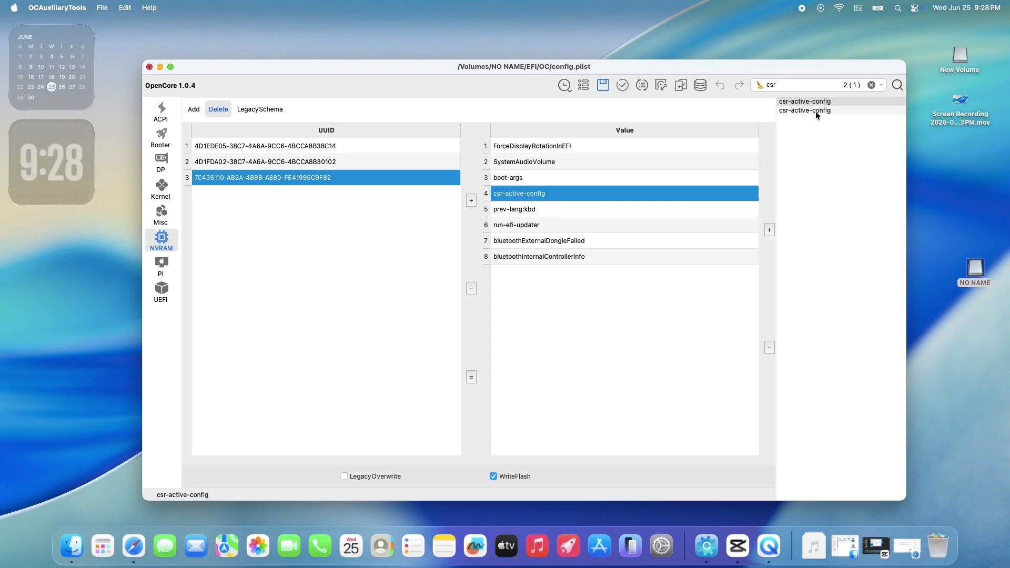
click(806, 101)
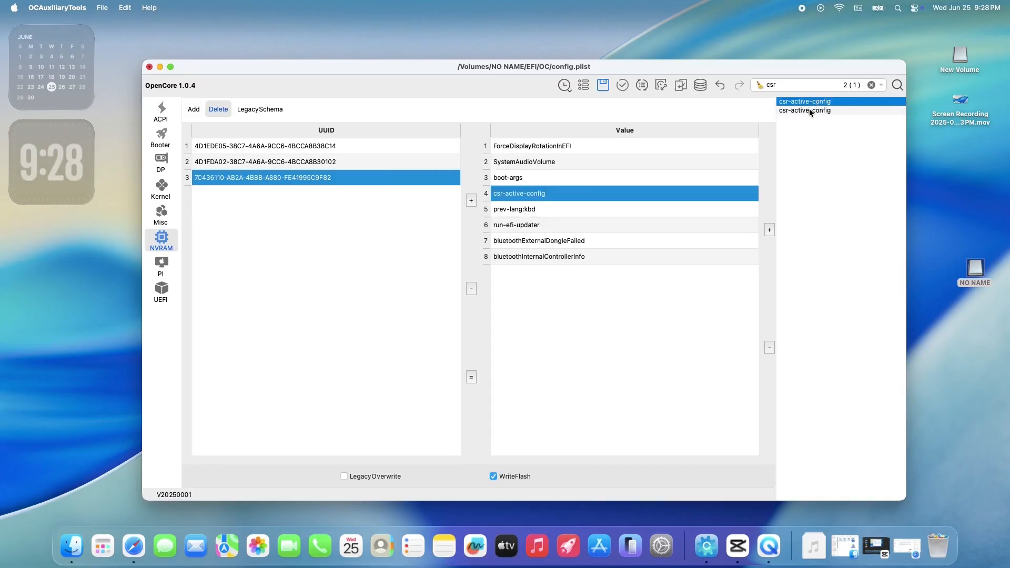
click(804, 110)
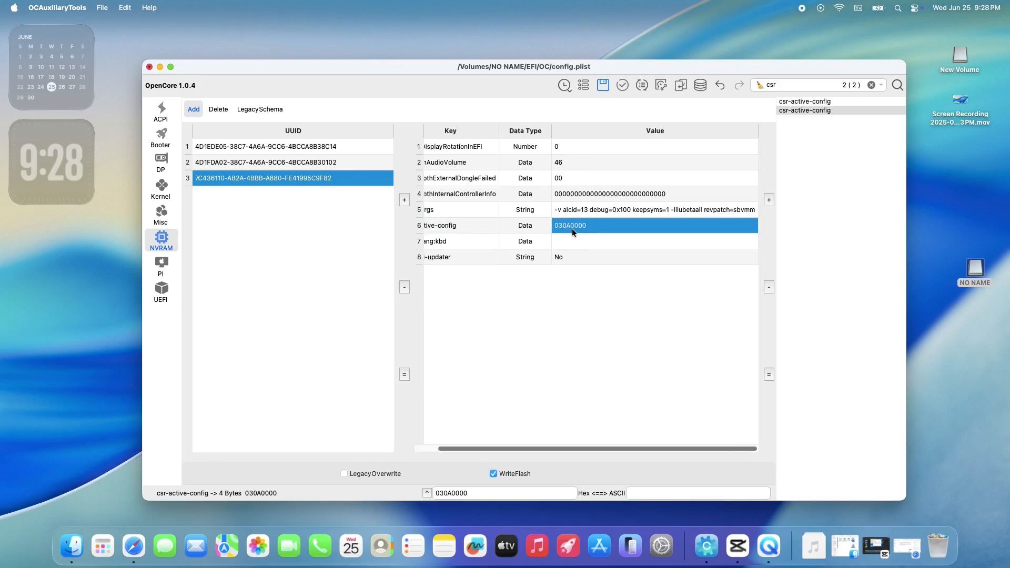
mouse_move(564, 249)
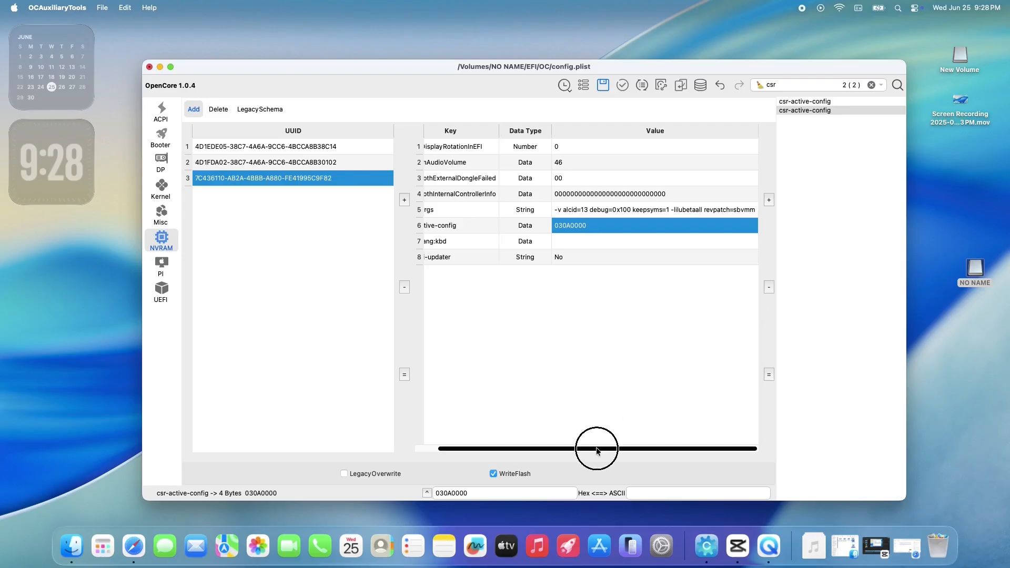
Edit boot-args to drop alcid=13, leaving -v debug=0x100 keepsyms=1 -lilubetaall revpatch=sbvmm
click(653, 210)
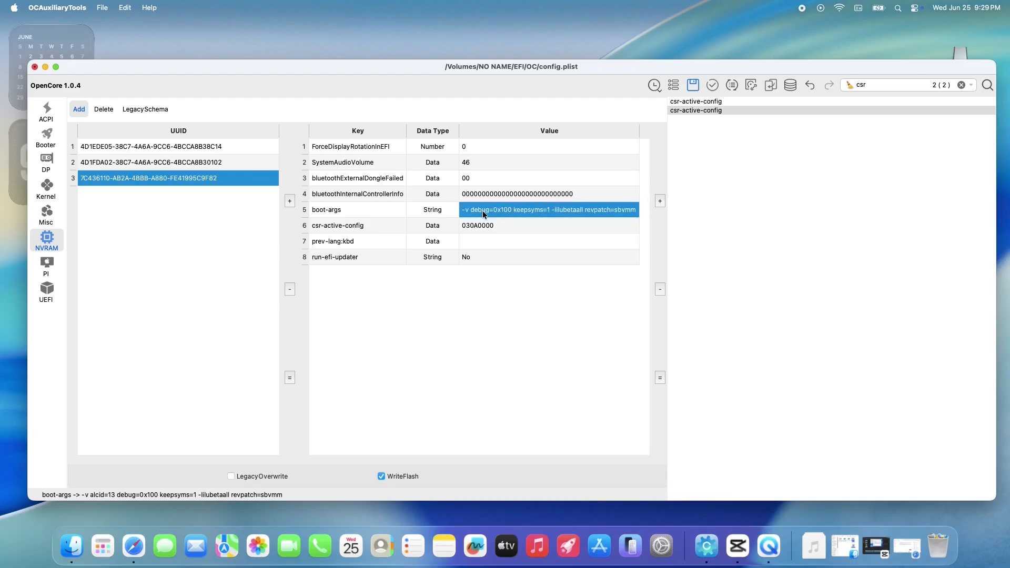
mouse_move(128, 198)
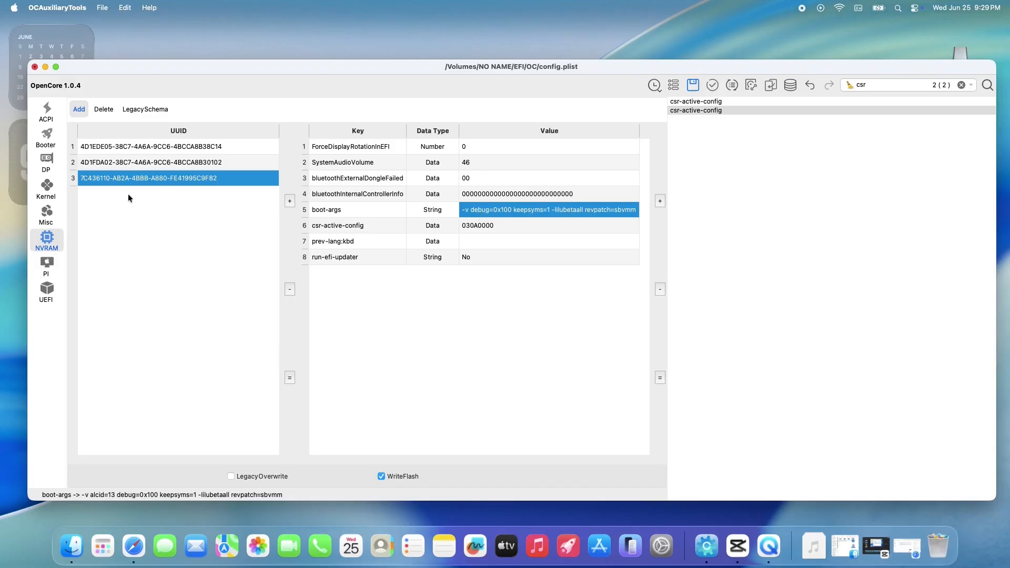
mouse_move(47, 212)
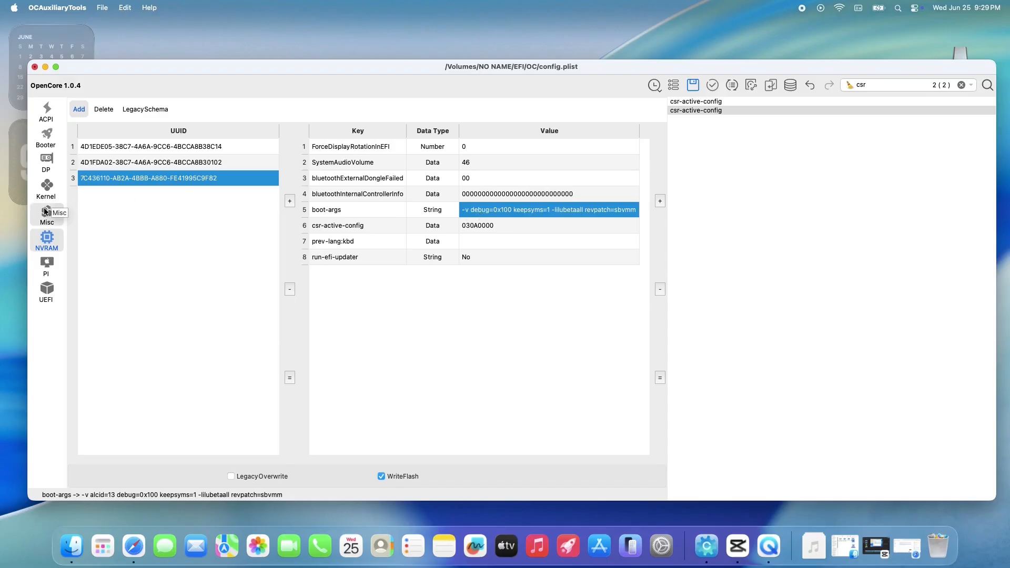
Show DeviceProperties for PciRoot(0x0)/Pci(0x1f,0x3) with layout-id 99
click(45, 161)
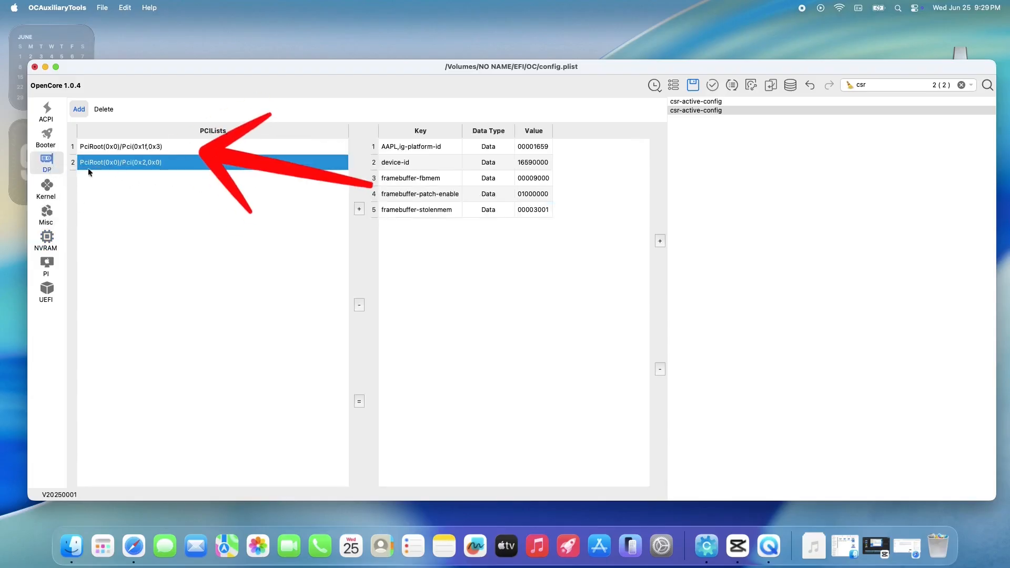
click(161, 146)
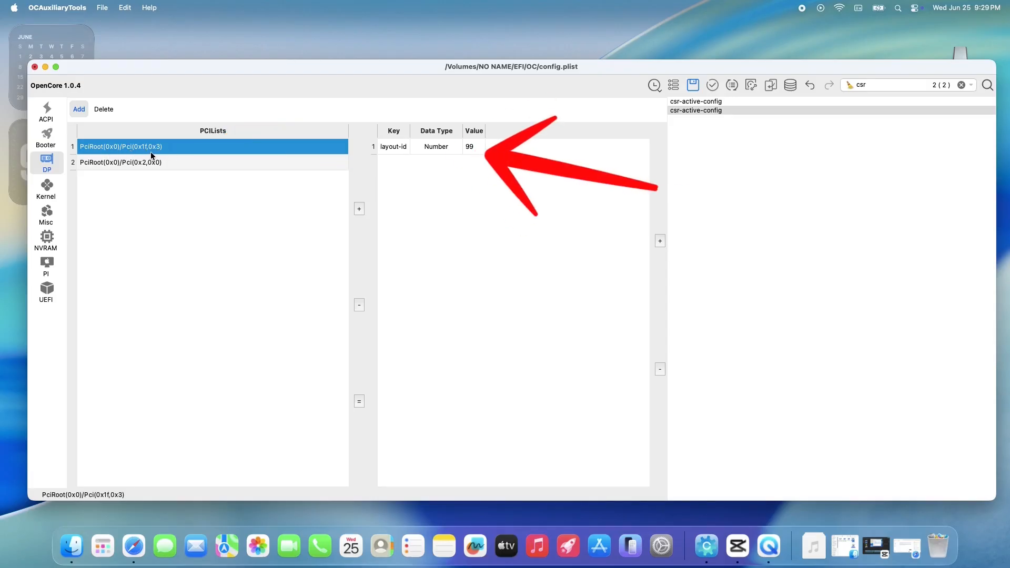
mouse_move(162, 155)
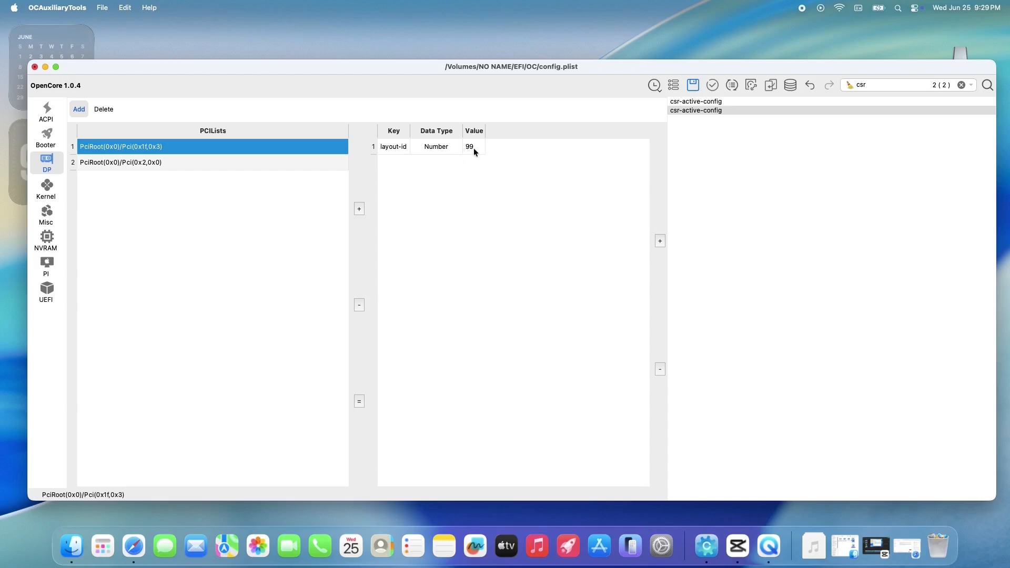
mouse_move(465, 152)
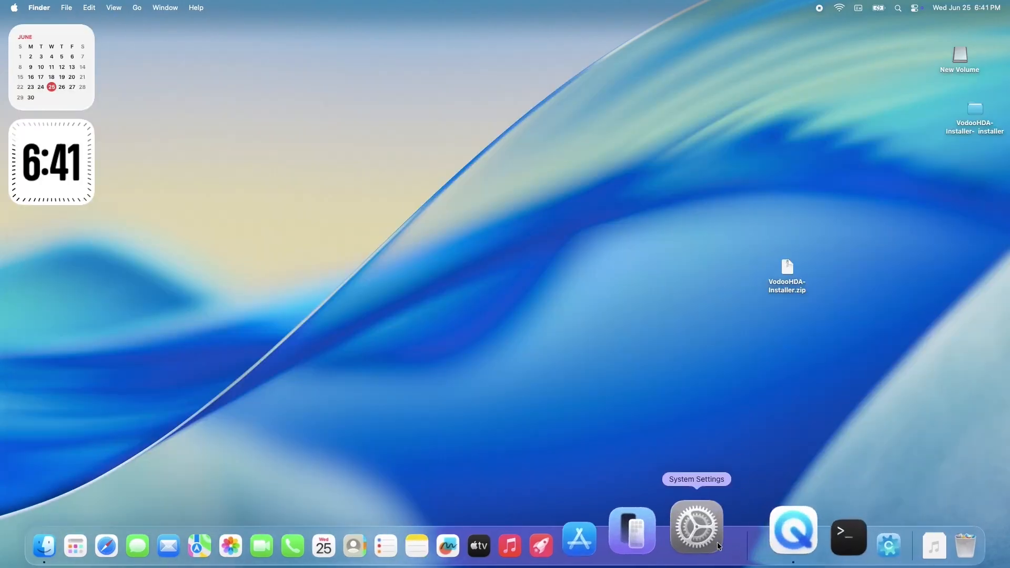
Launch System Settings and go to the Privacy & Security pane
click(697, 528)
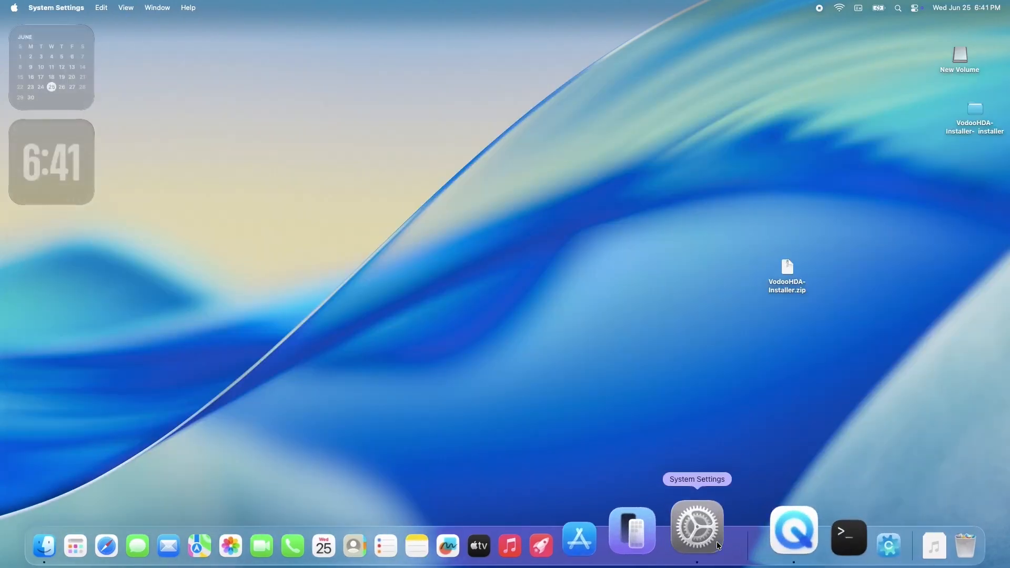
click(697, 527)
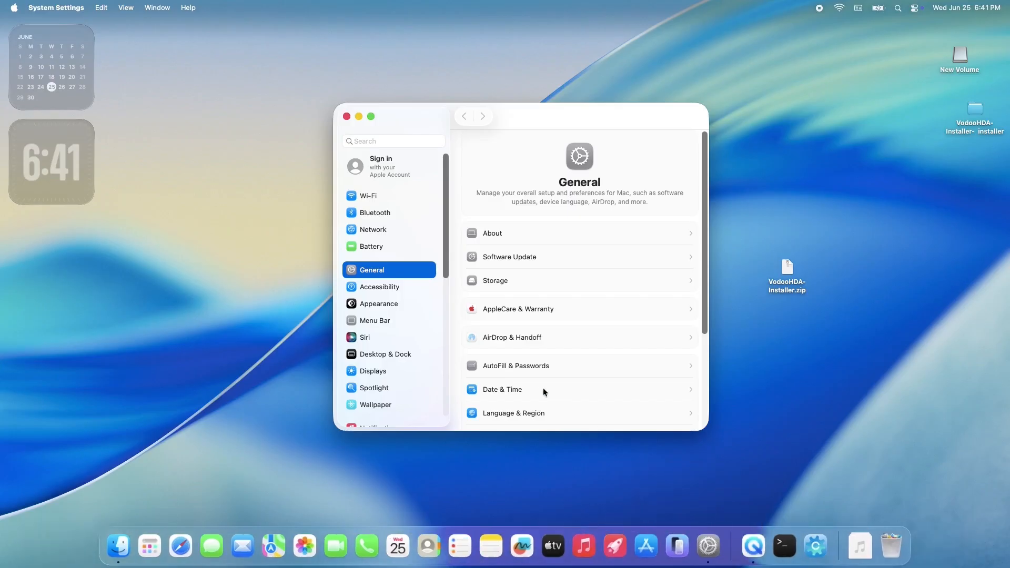
scroll(down, 3)
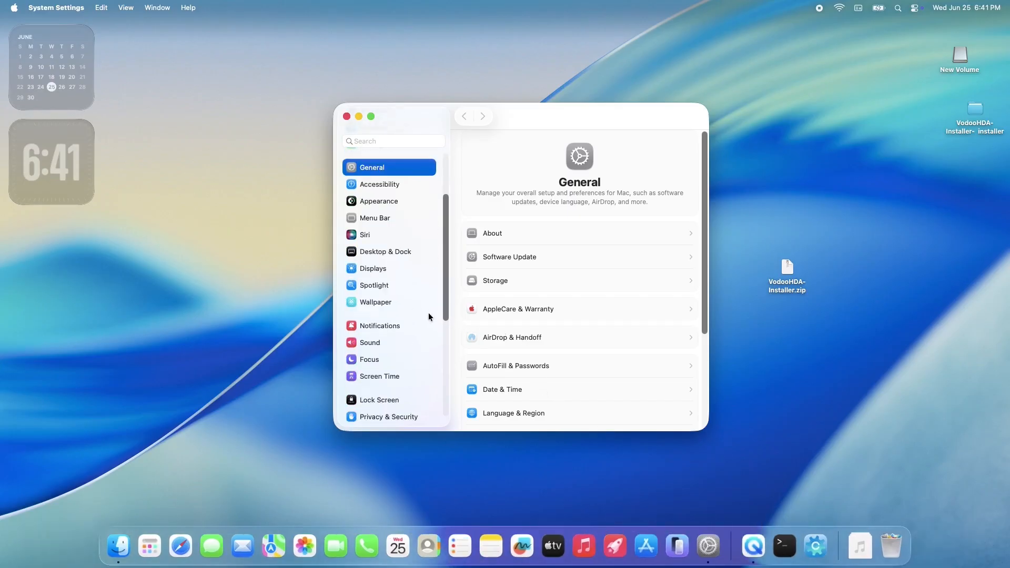
scroll(down, 3)
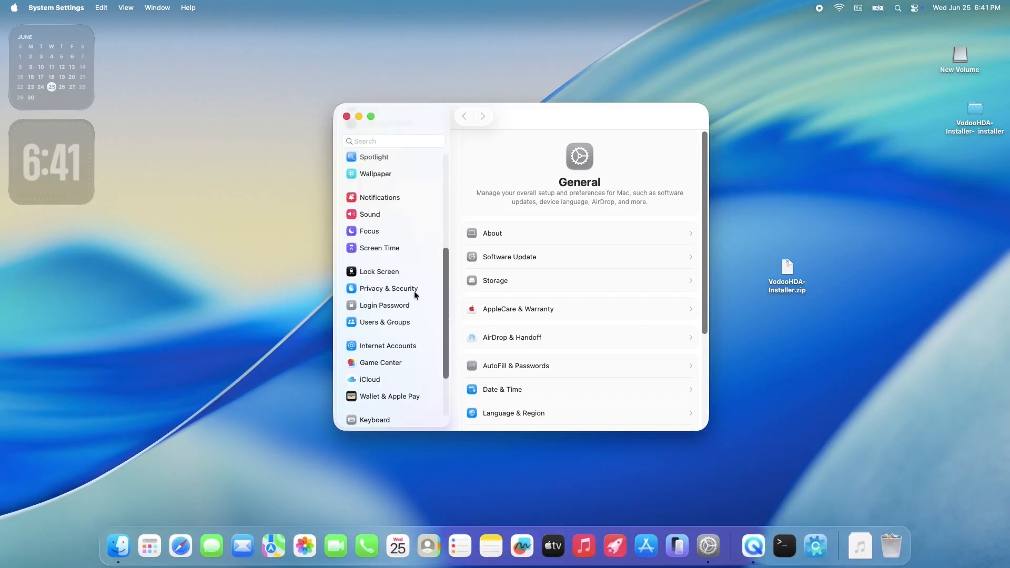
click(389, 288)
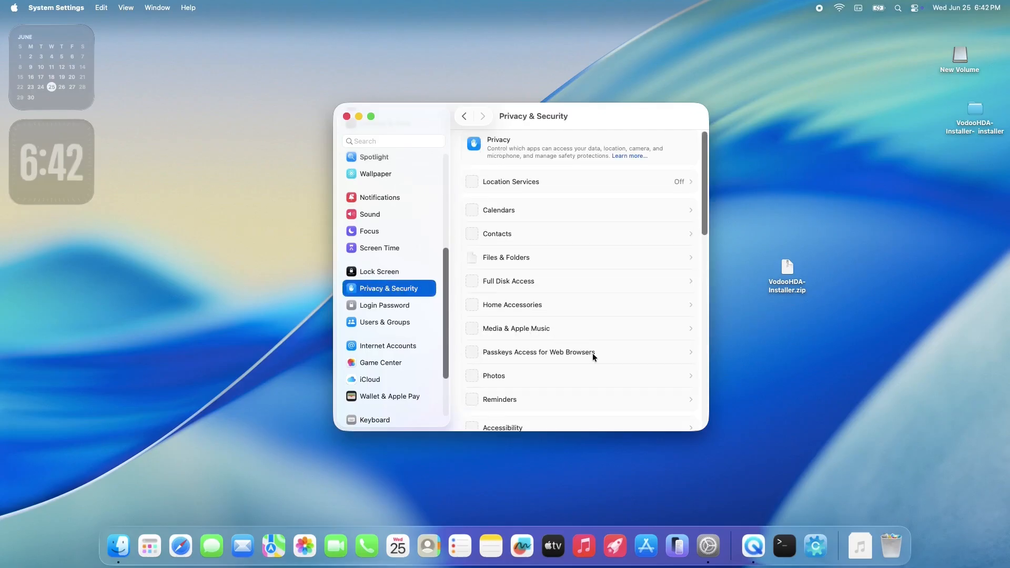
Allow the VoodooHDA system software from the unidentified developer under Security
scroll(down, 3)
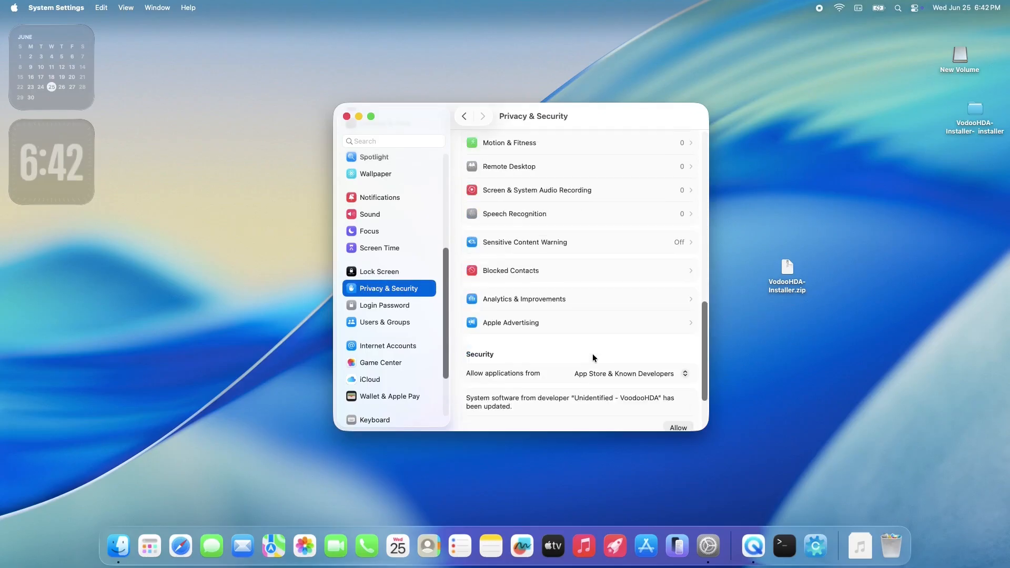
scroll(down, 3)
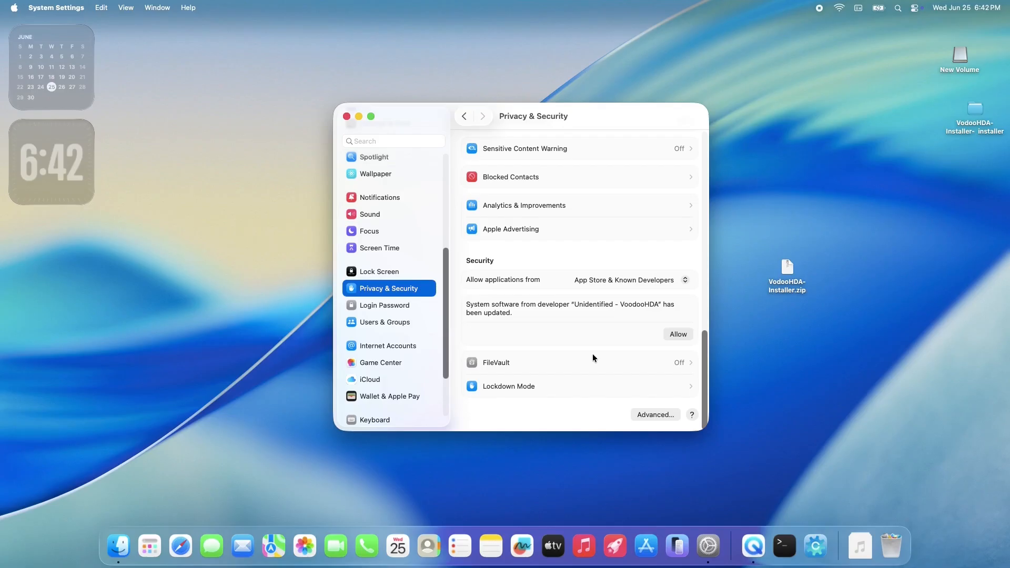
mouse_move(647, 347)
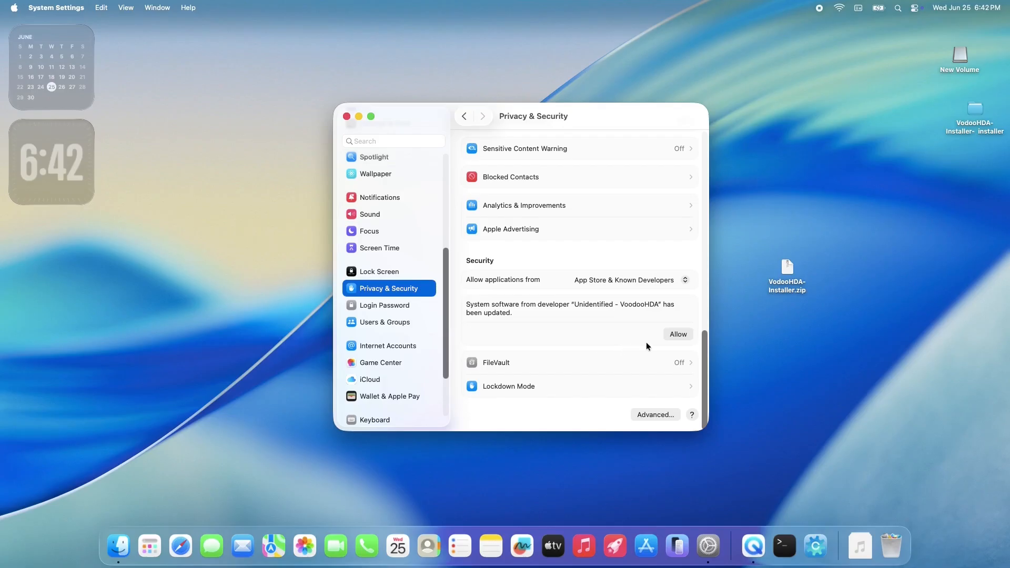
mouse_move(671, 341)
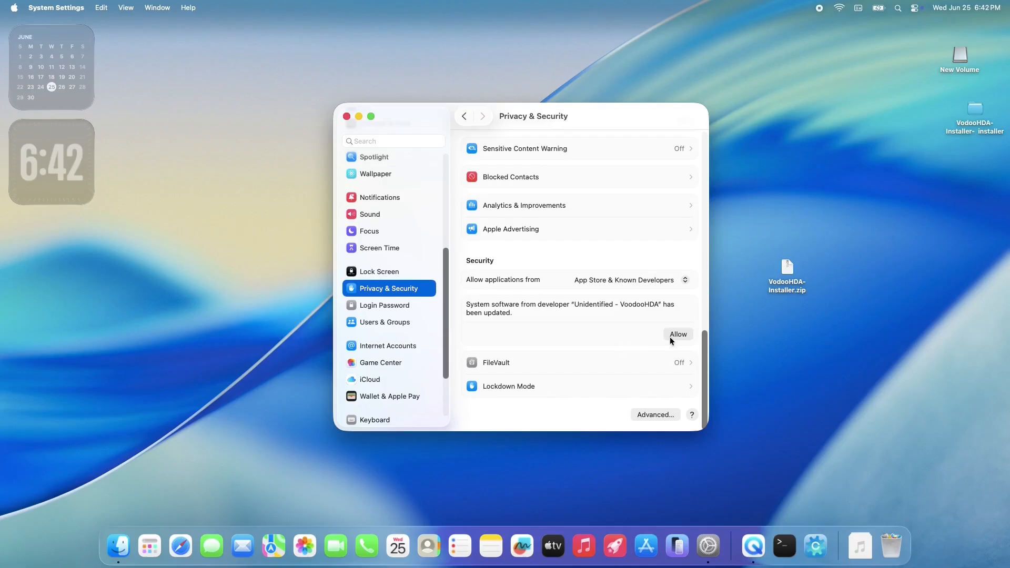
click(677, 335)
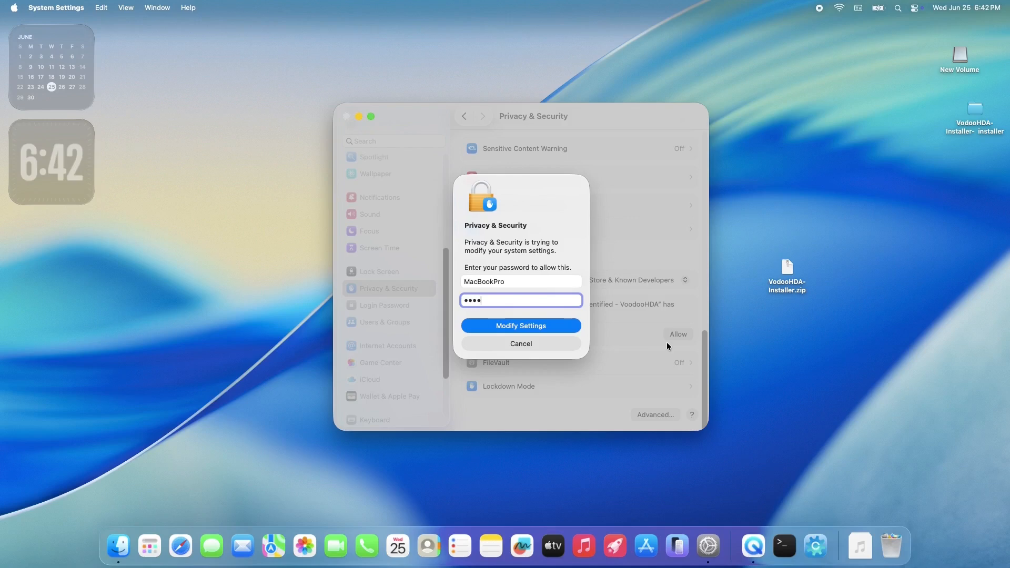
Confirm the approval with the administrator password and reopen System Settings after restart
click(521, 325)
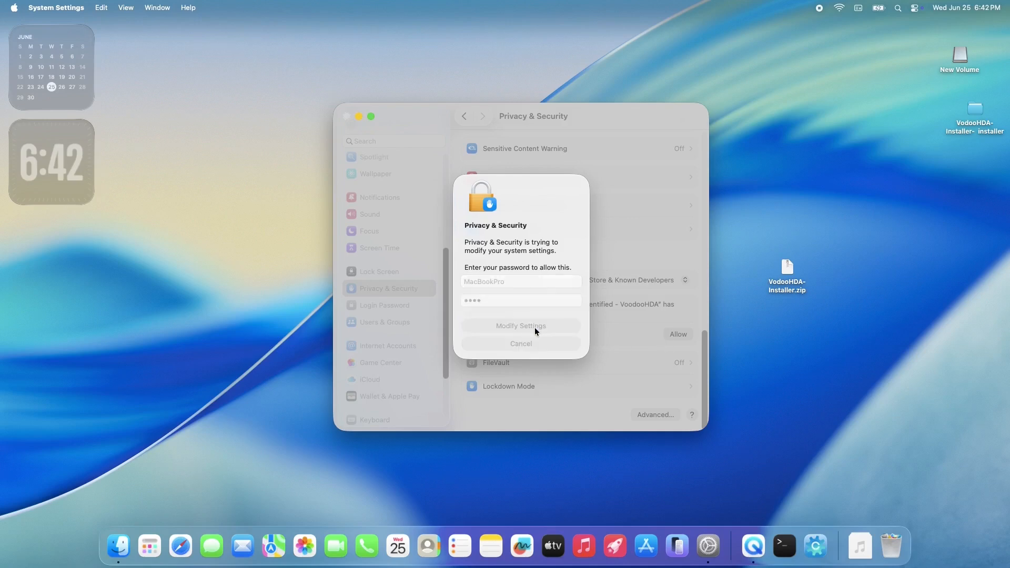
click(521, 325)
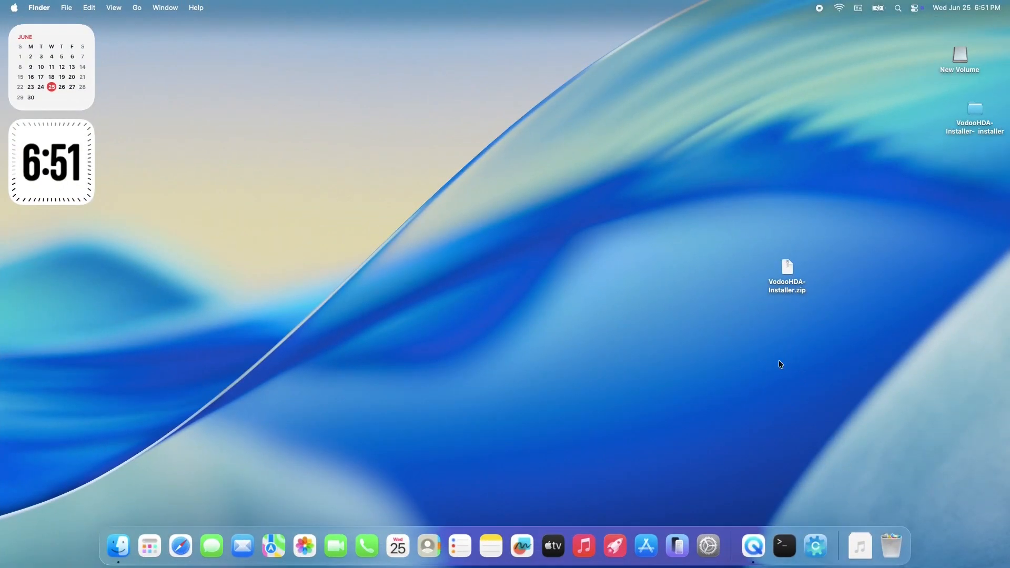
click(707, 546)
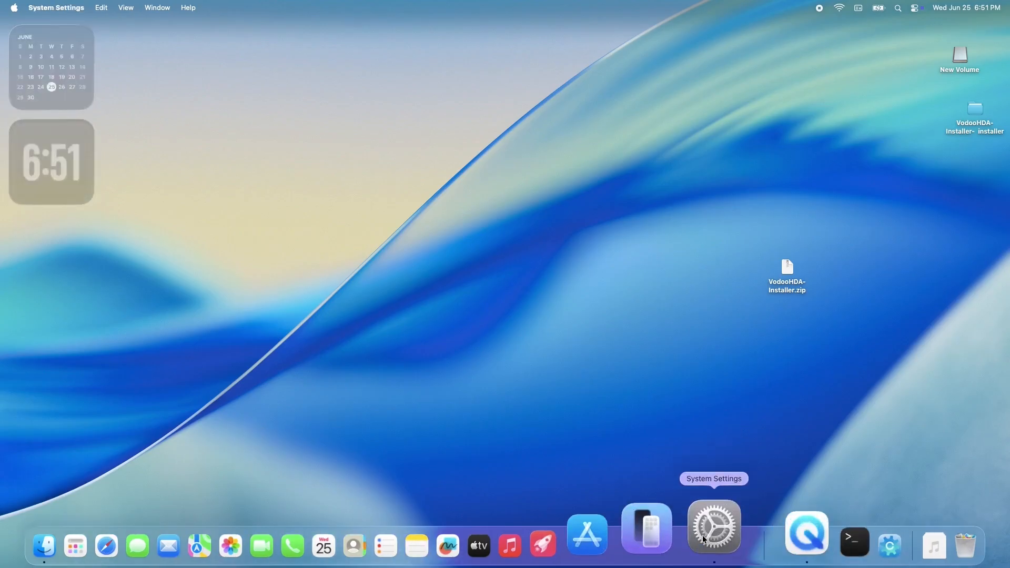
click(713, 527)
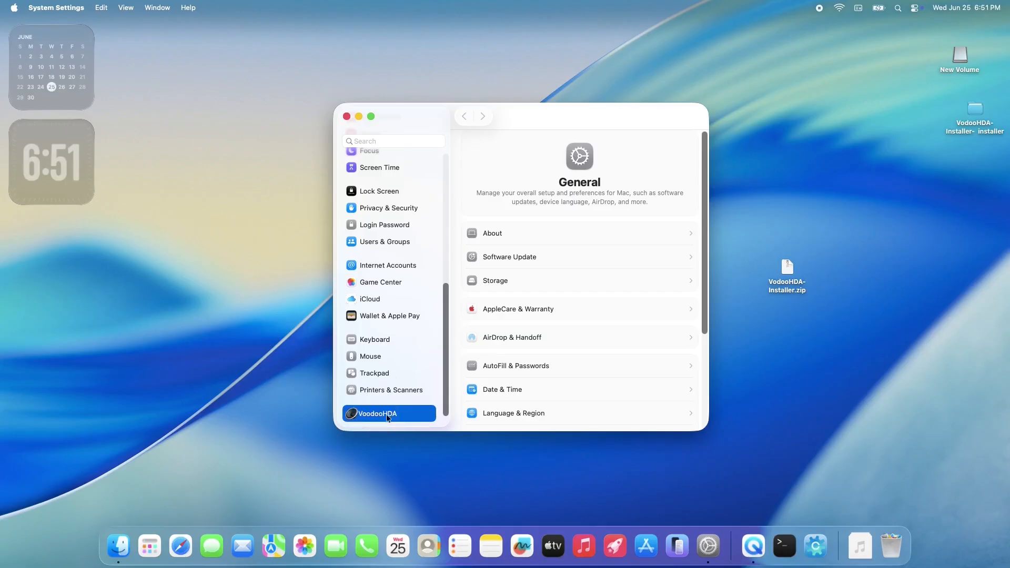
Confirm the VoodooHDA pane reports Loaded and lists its speaker and microphones
click(377, 412)
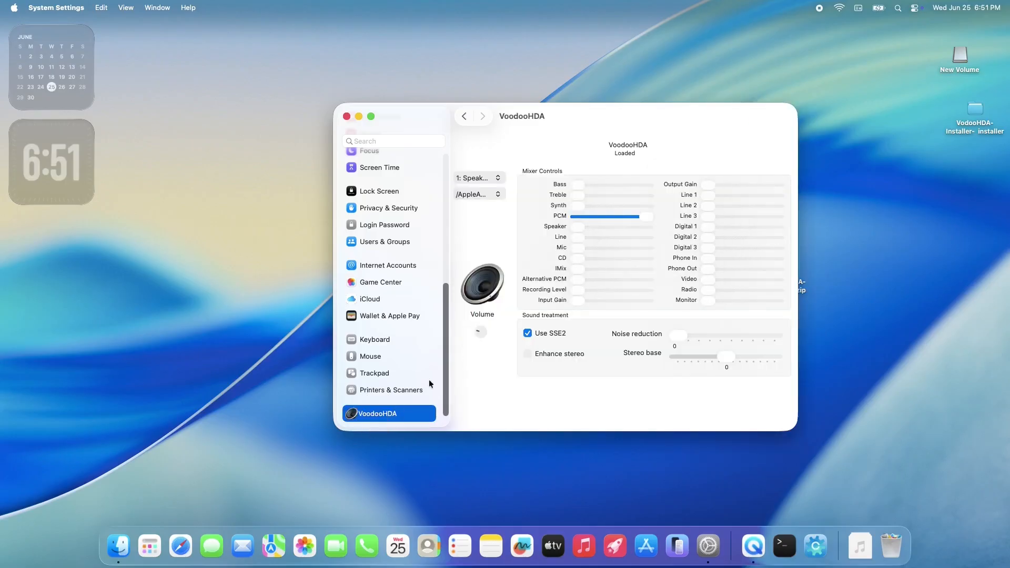
mouse_move(613, 161)
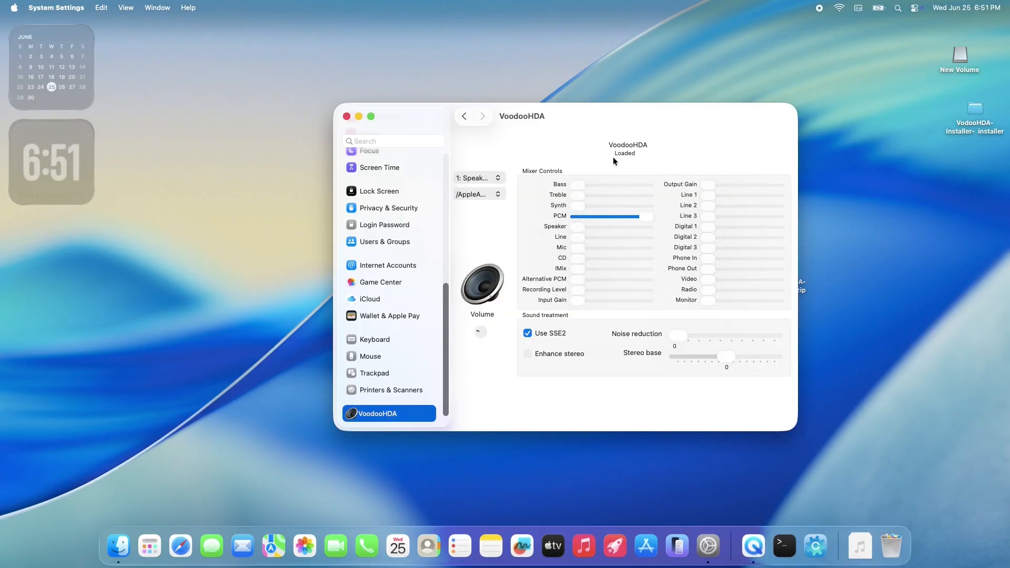
click(476, 177)
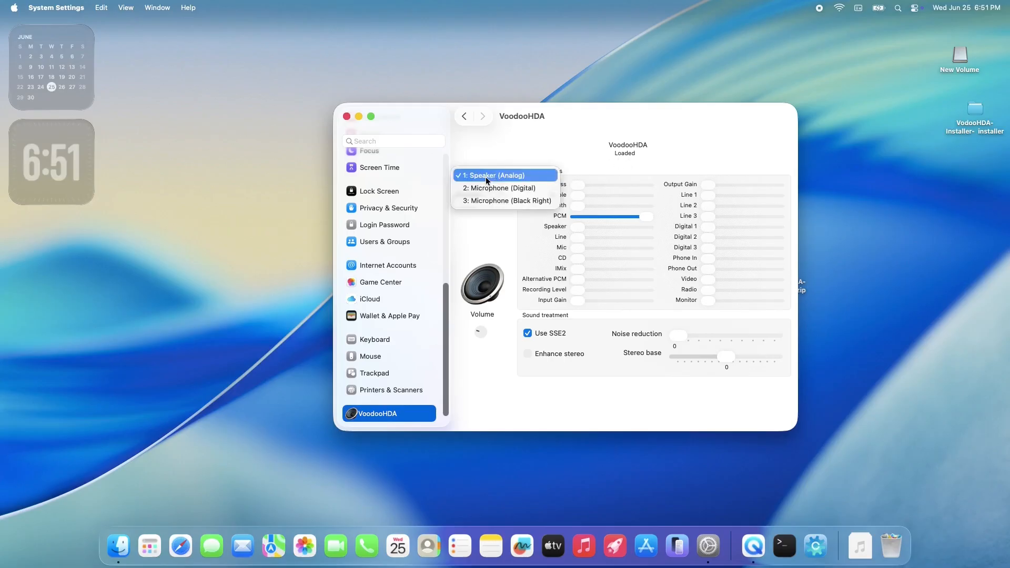
mouse_move(504, 200)
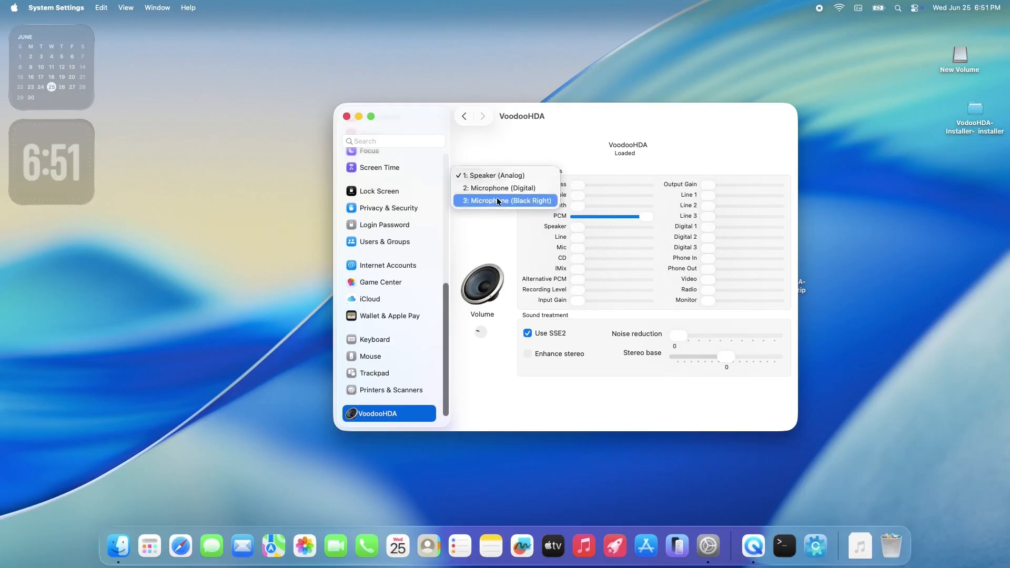
click(477, 177)
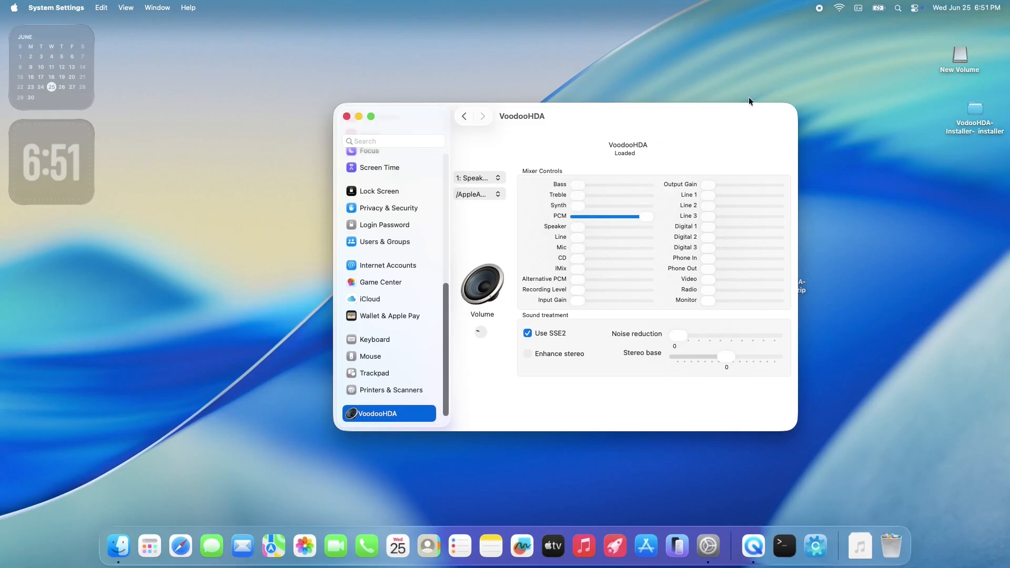
click(918, 7)
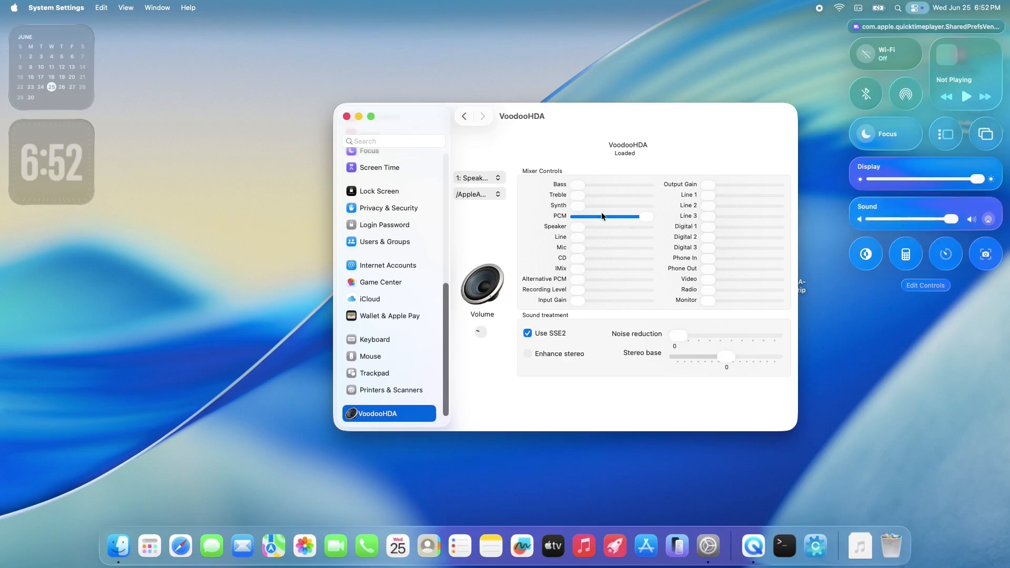
Review the audio controller path list, then close System Settings
click(477, 194)
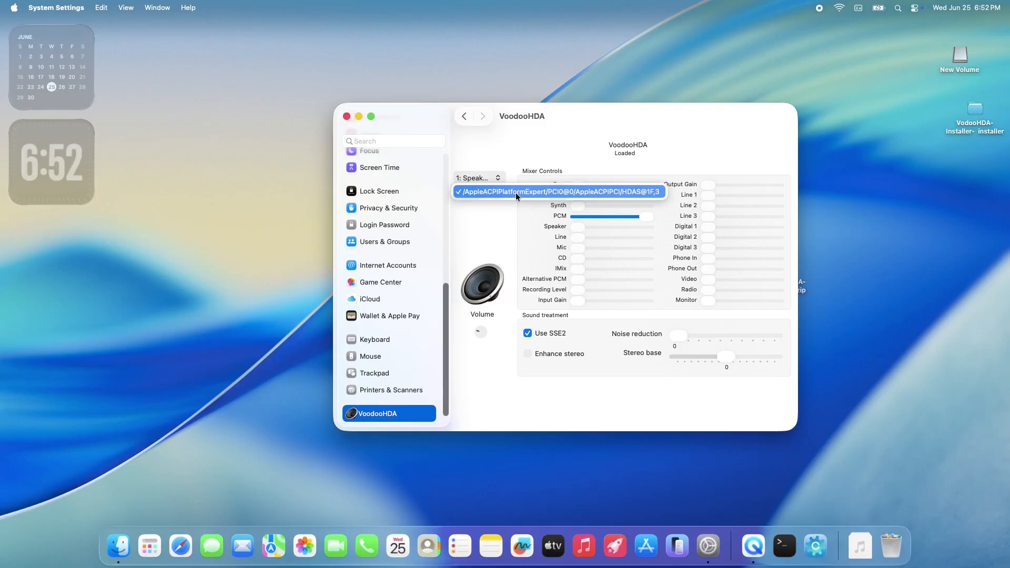
click(558, 191)
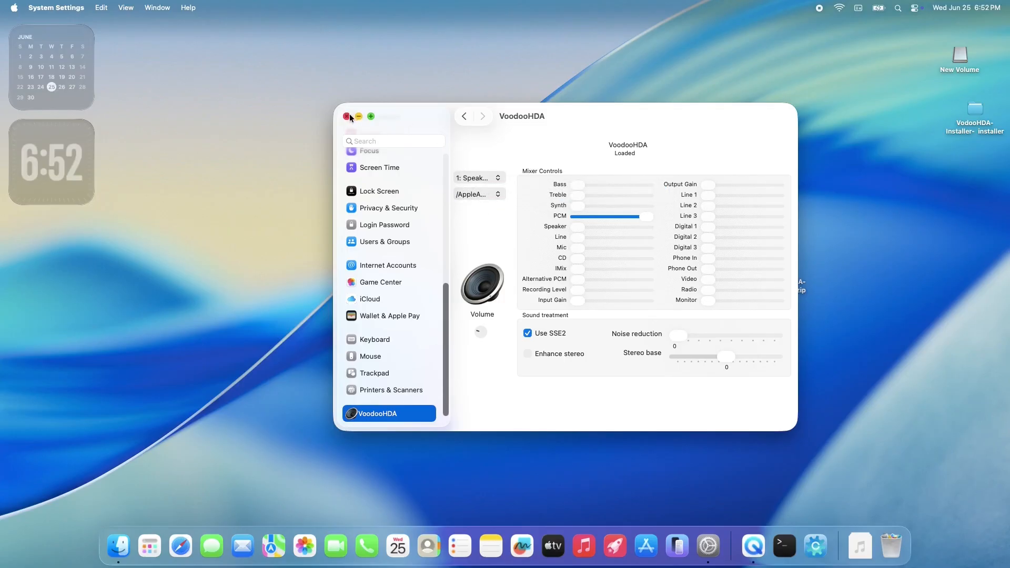
click(349, 117)
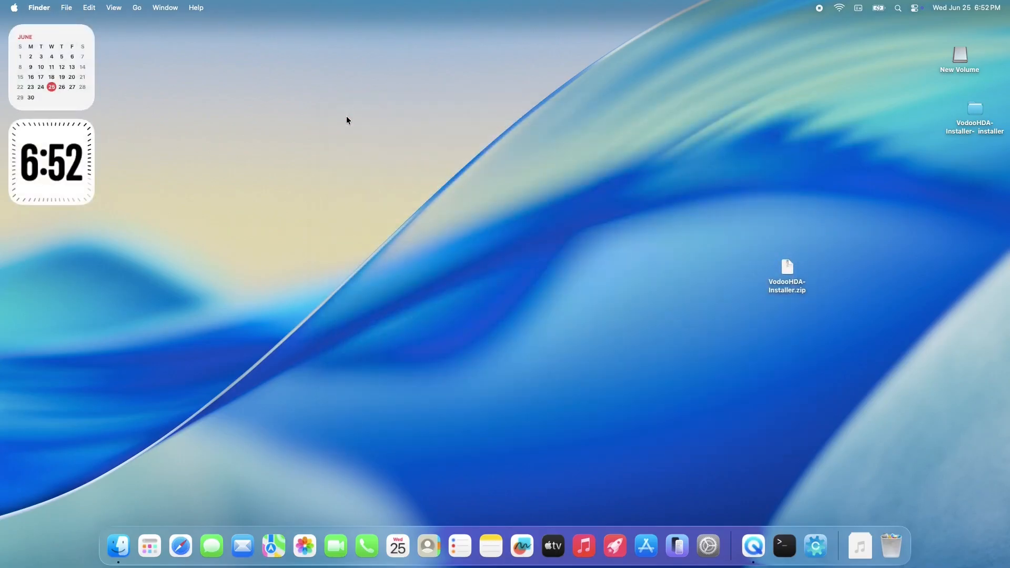
click(915, 7)
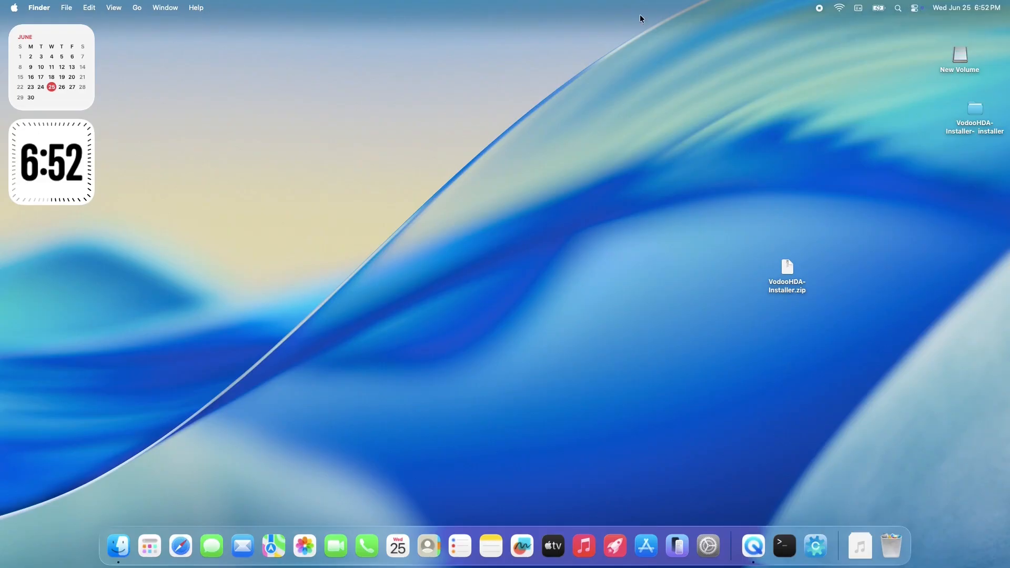
click(914, 7)
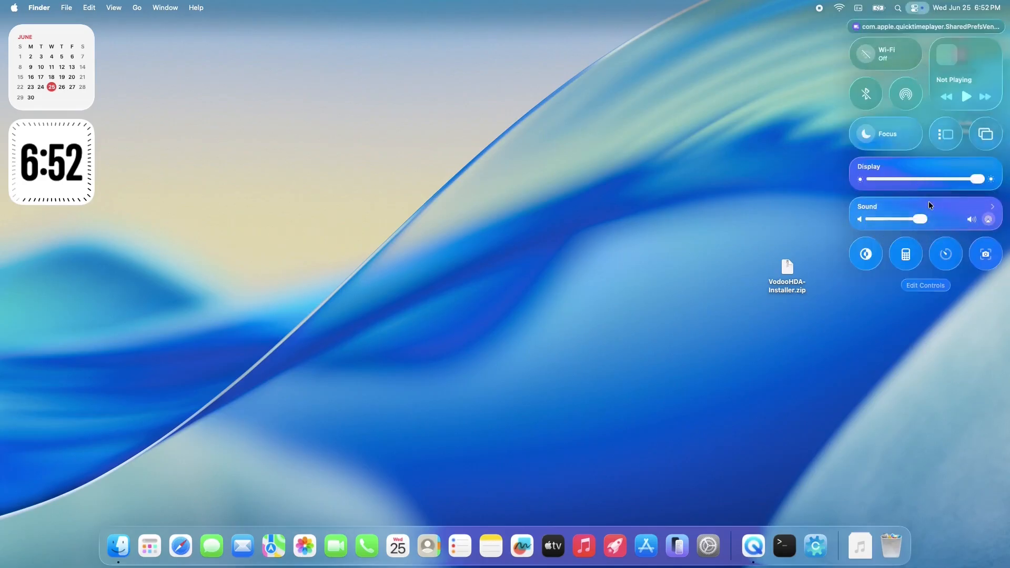
click(1008, 206)
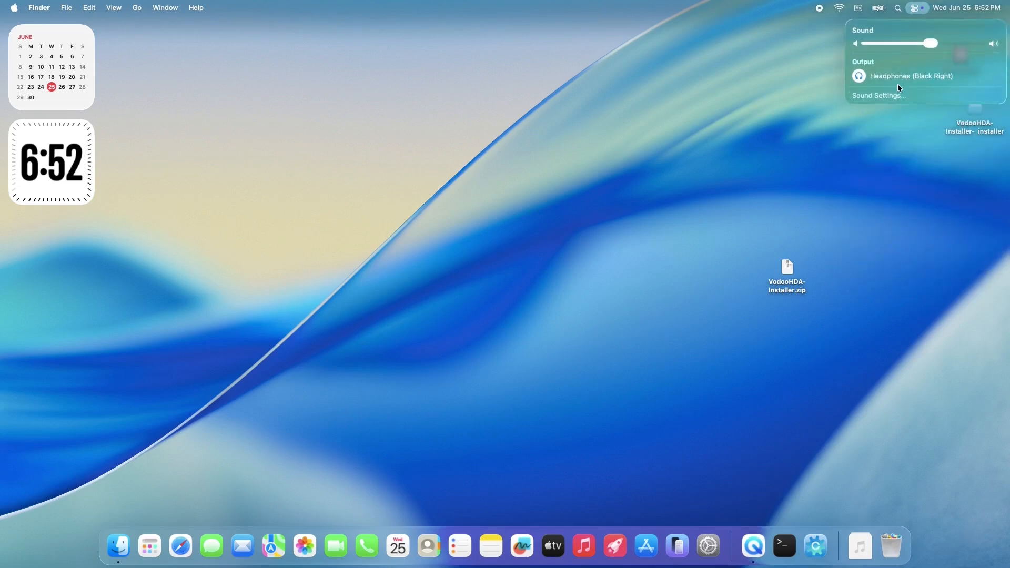
click(897, 75)
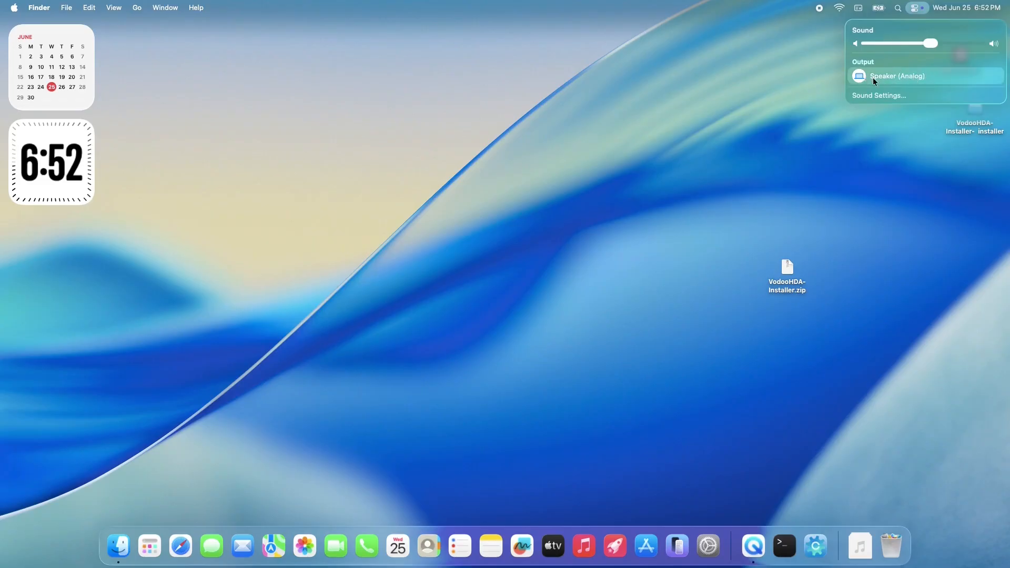
mouse_move(814, 112)
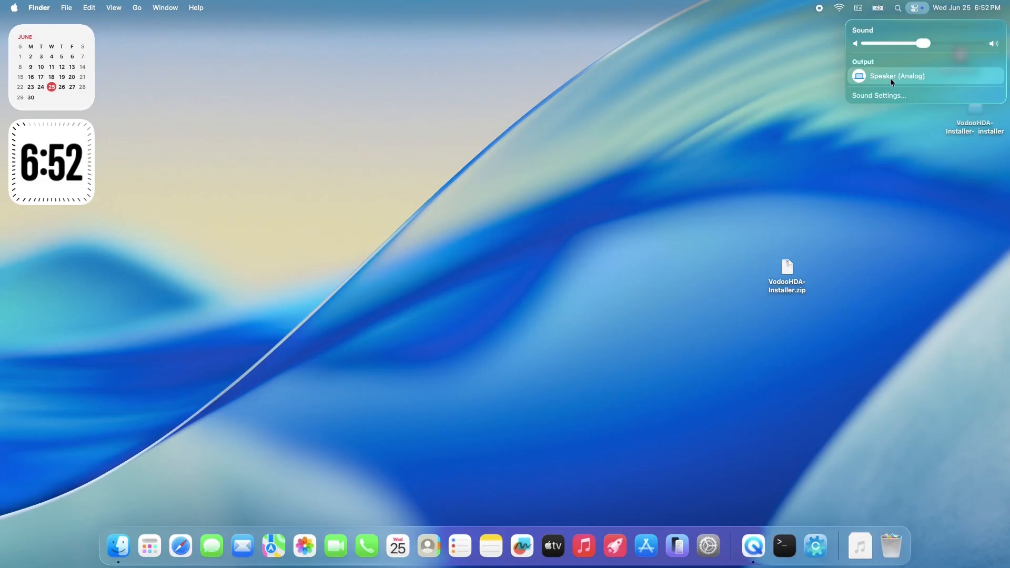
mouse_move(863, 21)
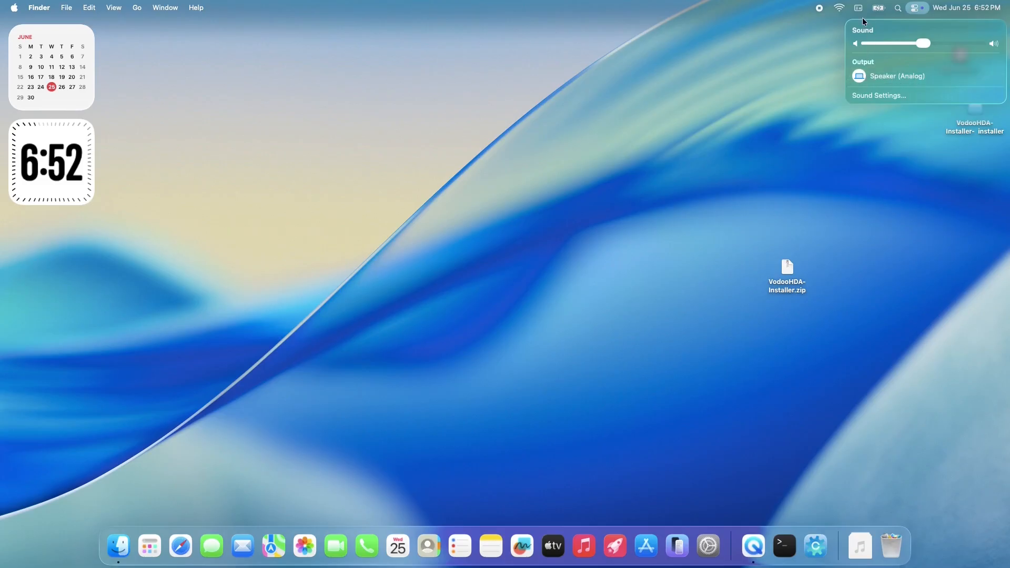
click(916, 7)
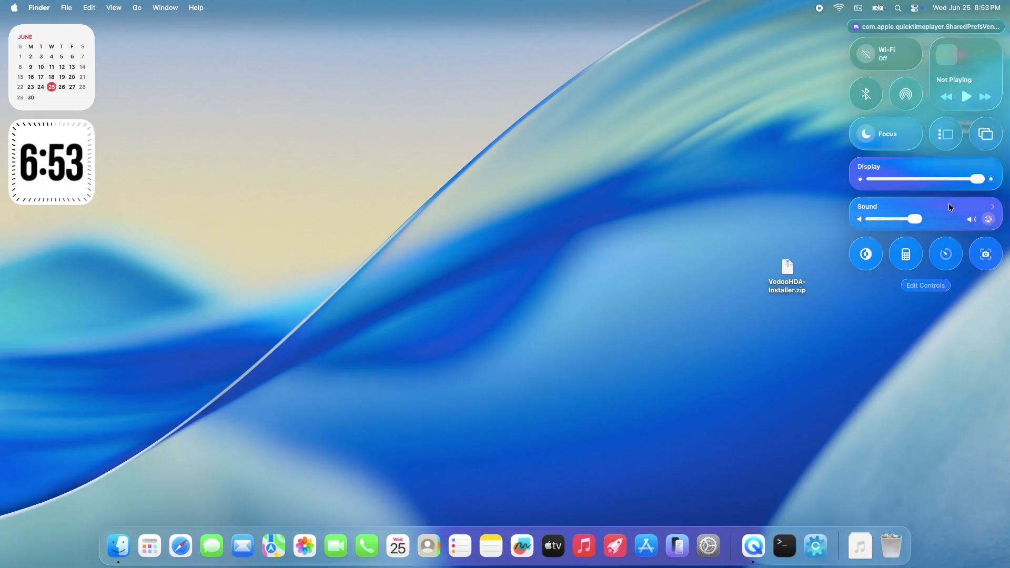
click(1003, 206)
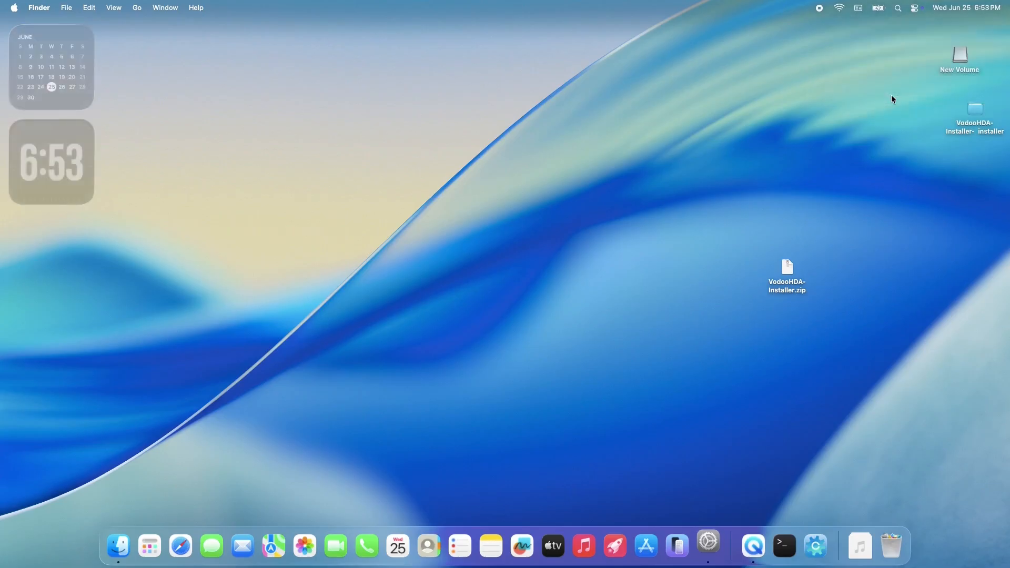
Verify Sound shows microphone inputs and Speaker (Analog) output, then play the alert sound to test the speaker
click(708, 545)
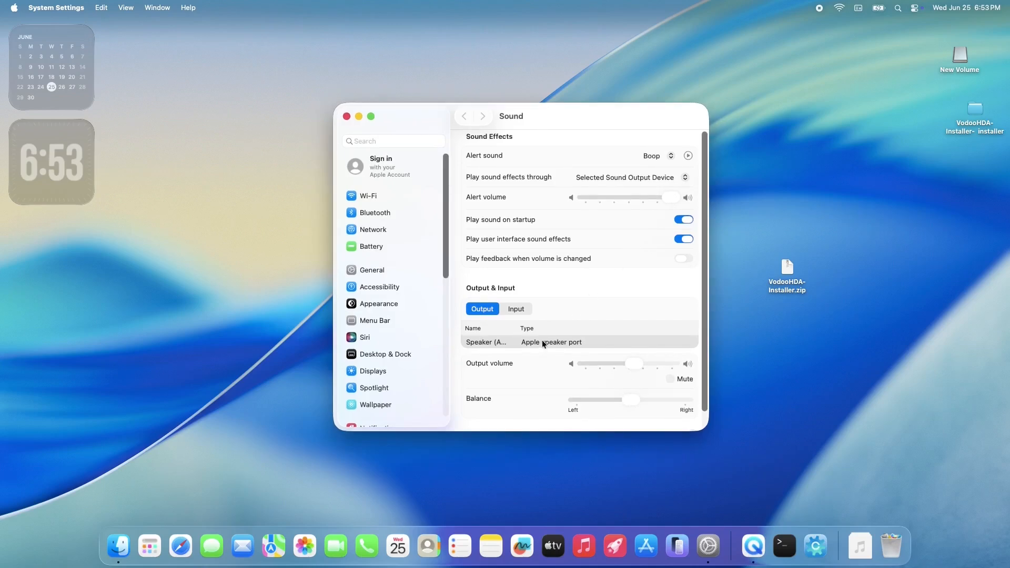
mouse_move(517, 321)
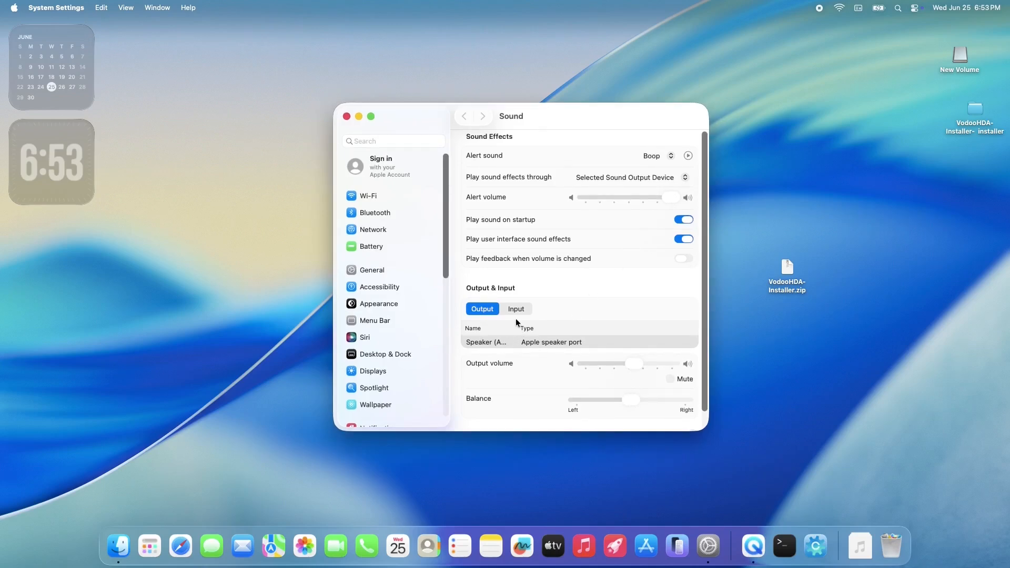
click(516, 309)
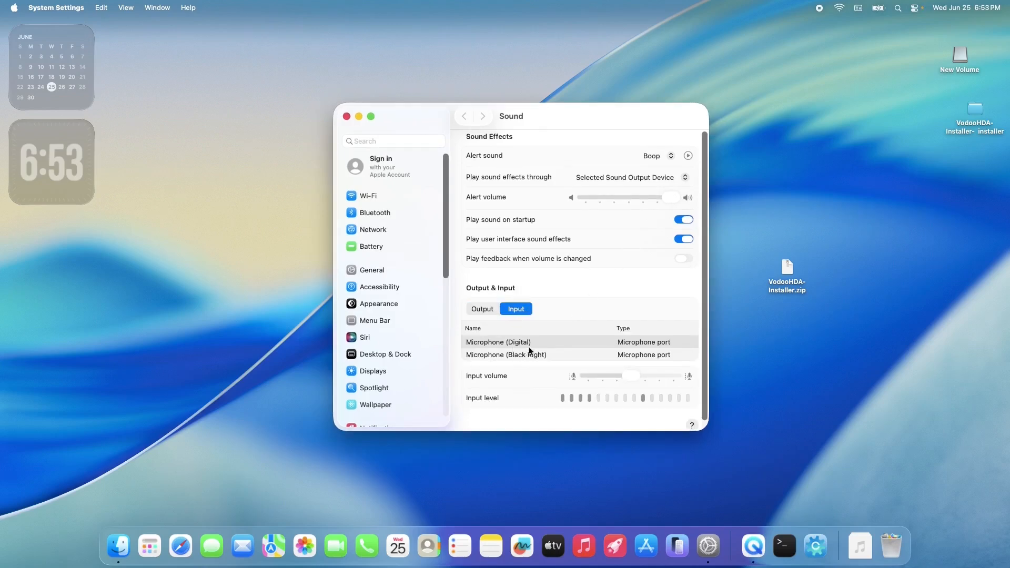
click(482, 309)
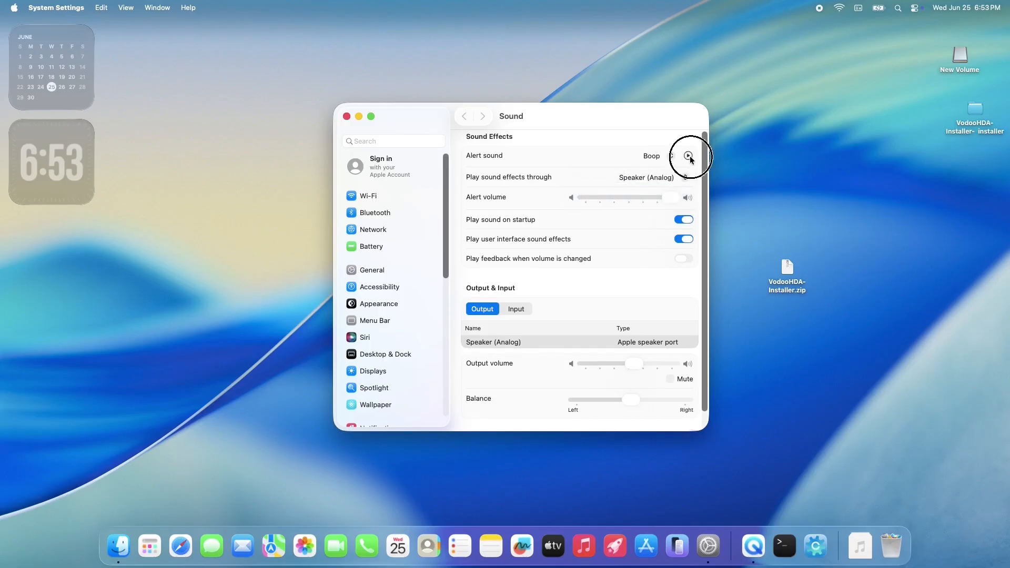
click(653, 156)
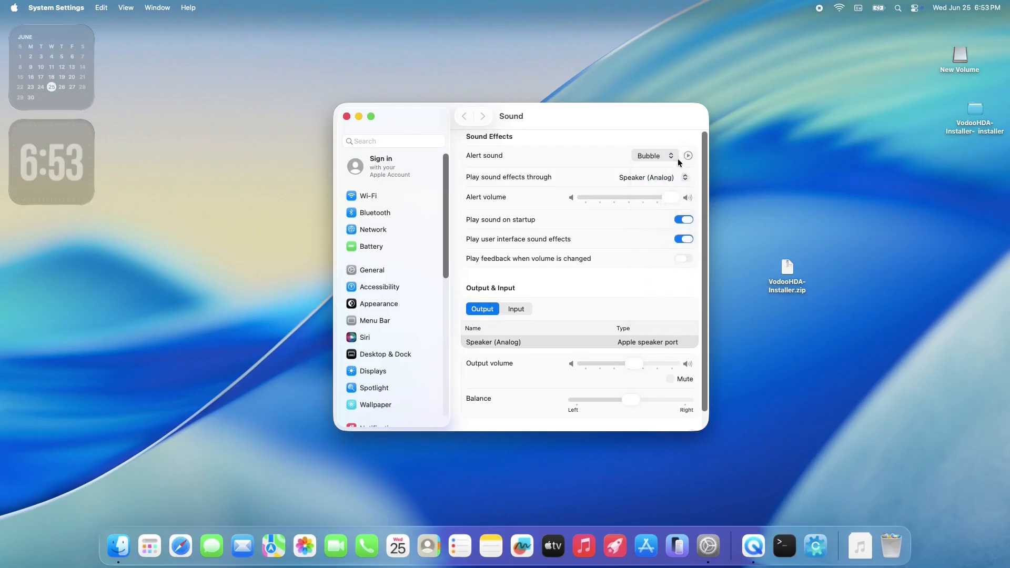